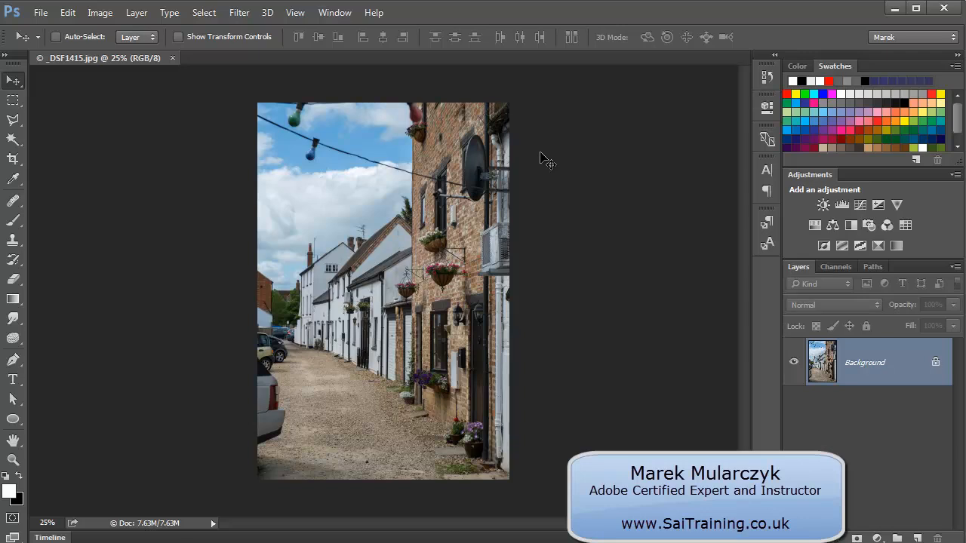
mouse_move(566, 204)
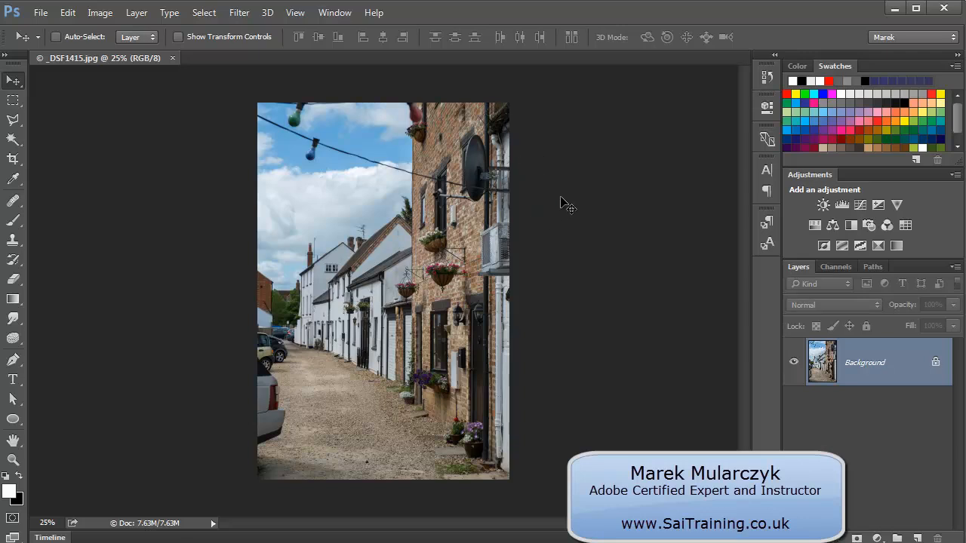
mouse_move(555, 215)
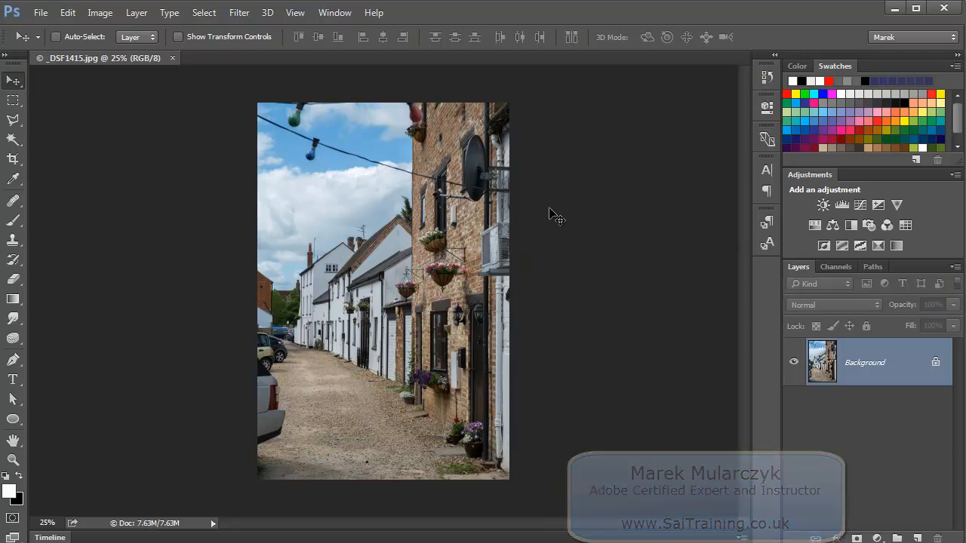
mouse_move(577, 223)
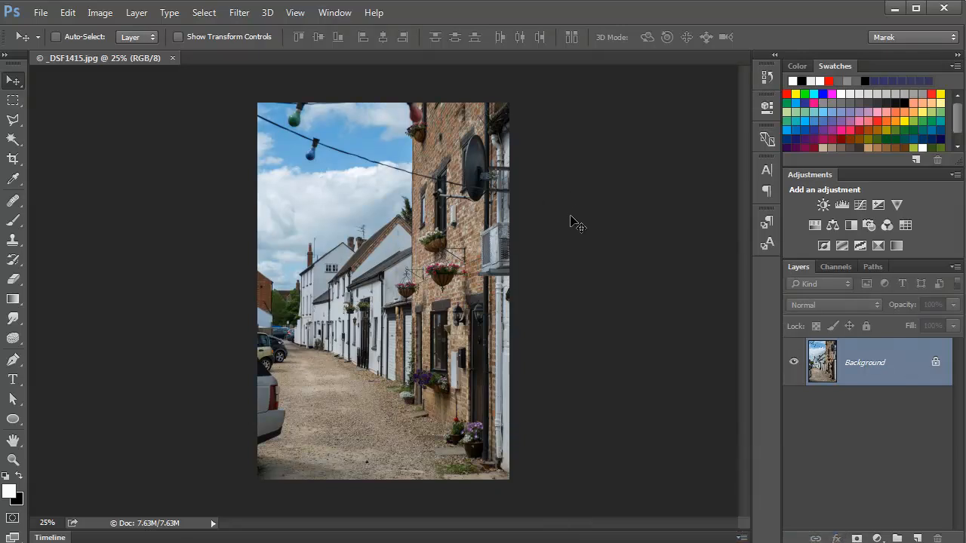
mouse_move(543, 347)
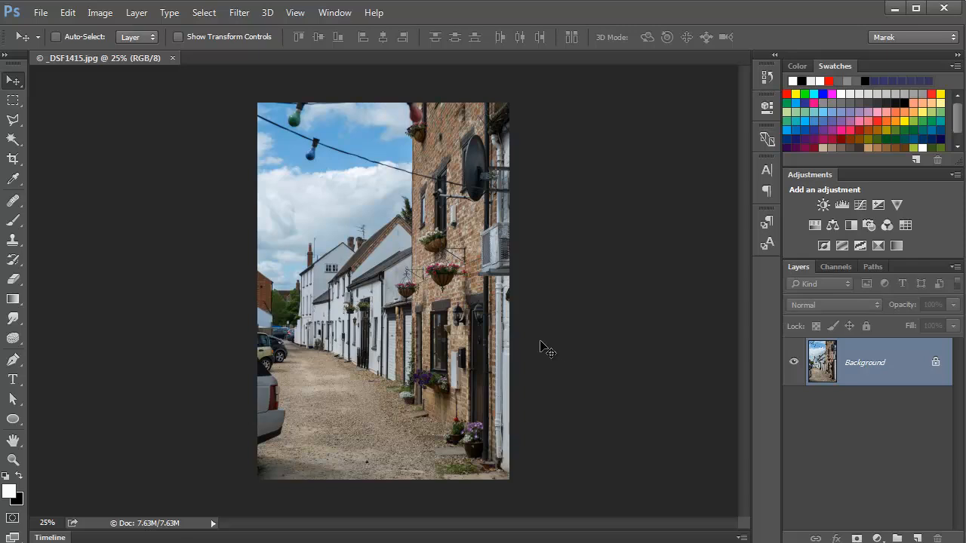
mouse_move(347, 343)
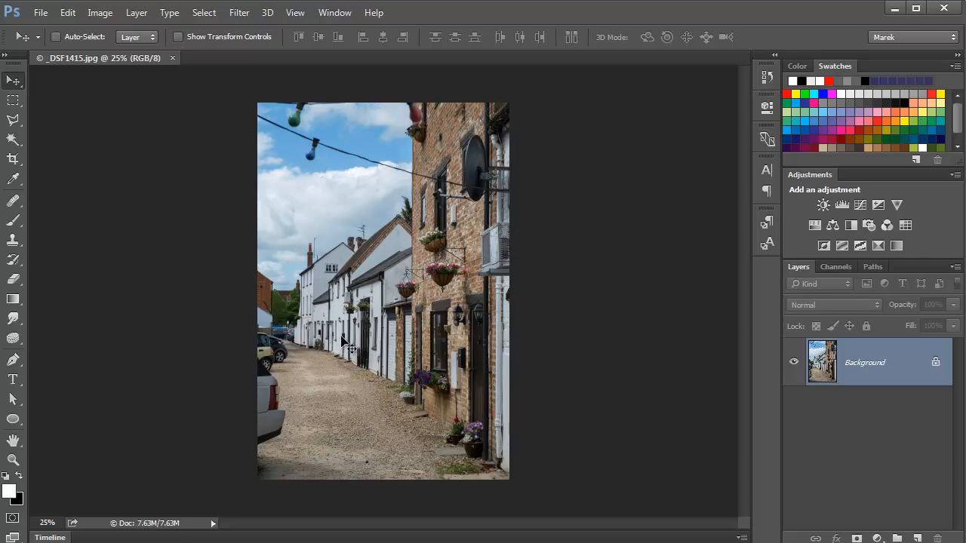
mouse_move(443, 359)
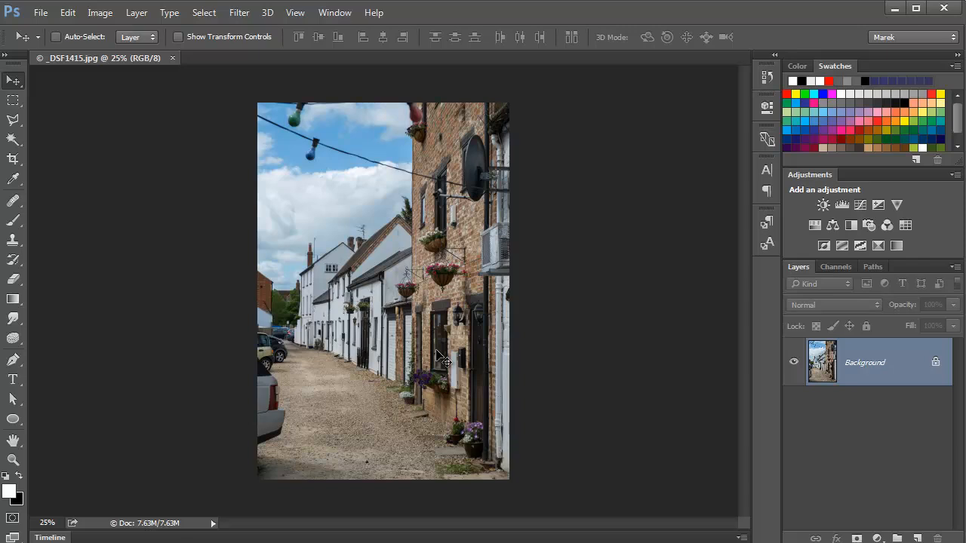
mouse_move(542, 329)
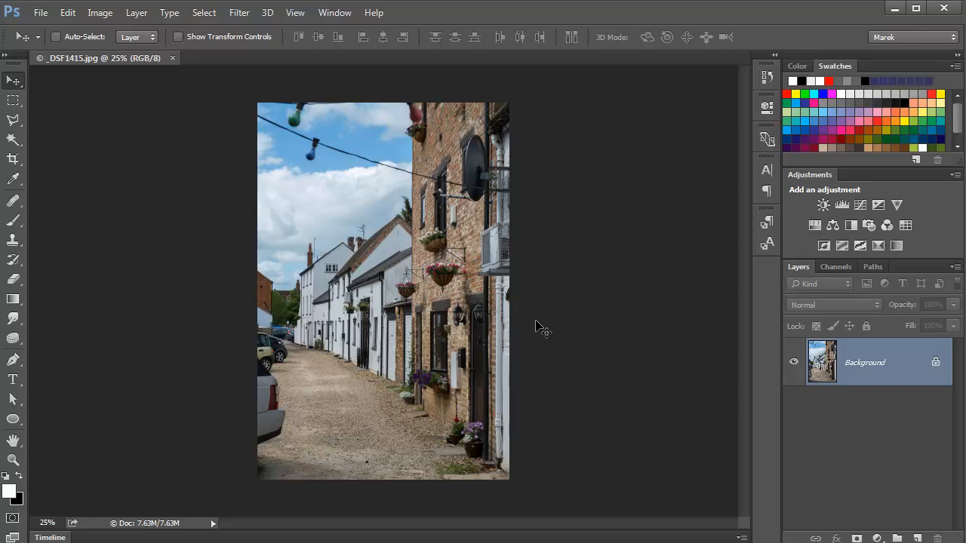
mouse_move(620, 341)
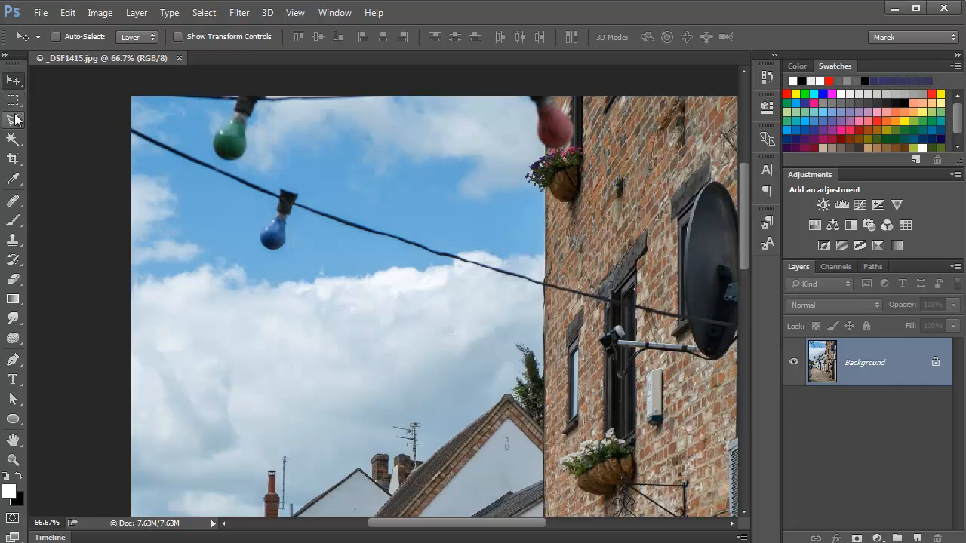
- Lasso the green hanging bulb and replace it with a Content-Aware fill of sky
click(13, 119)
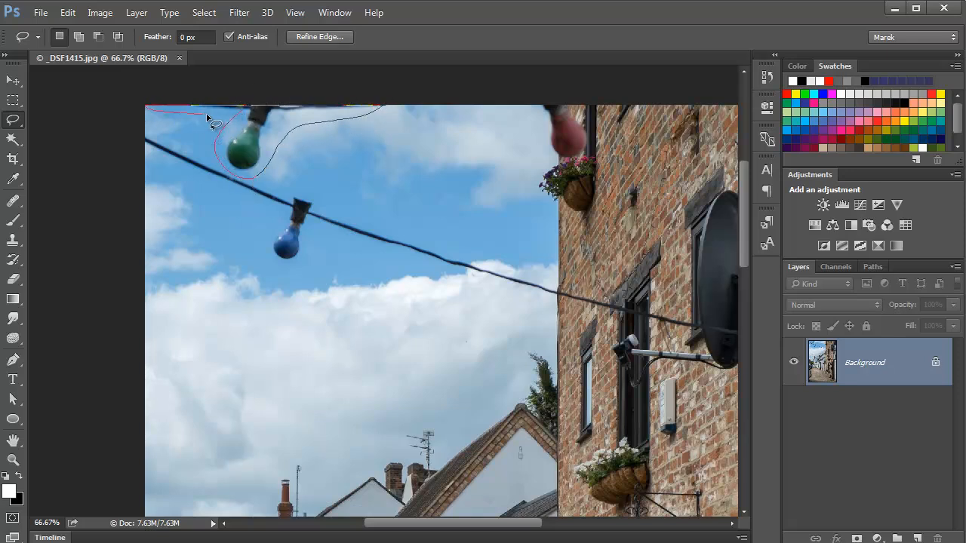
click(212, 121)
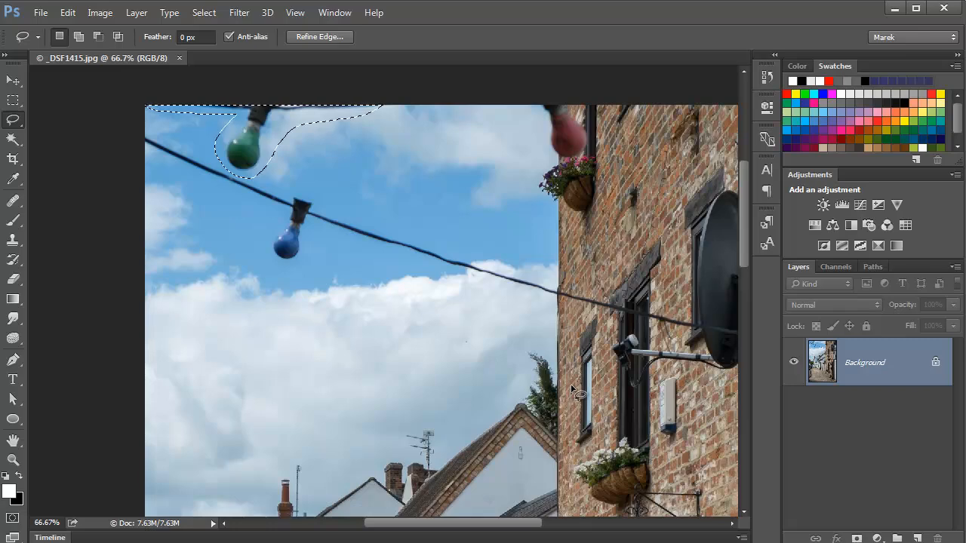
click(67, 13)
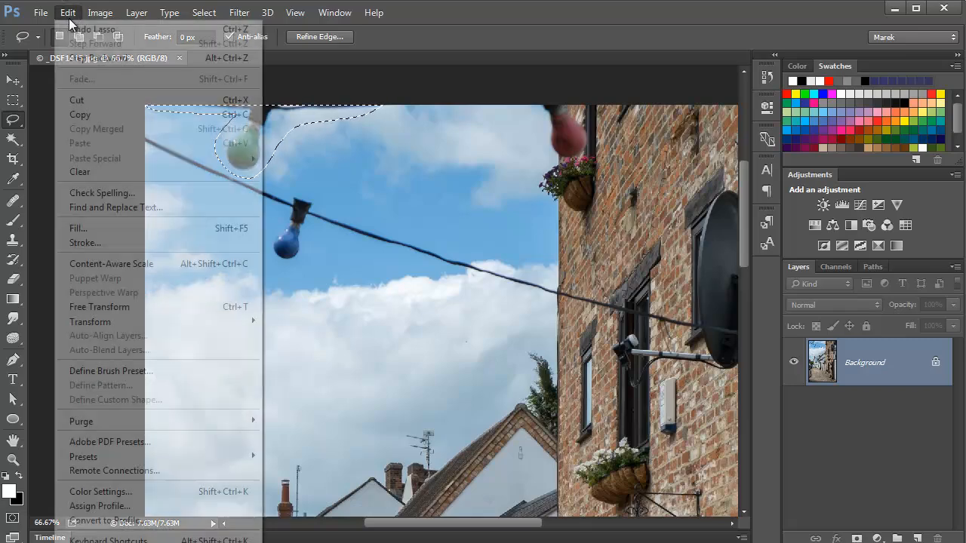
click(78, 228)
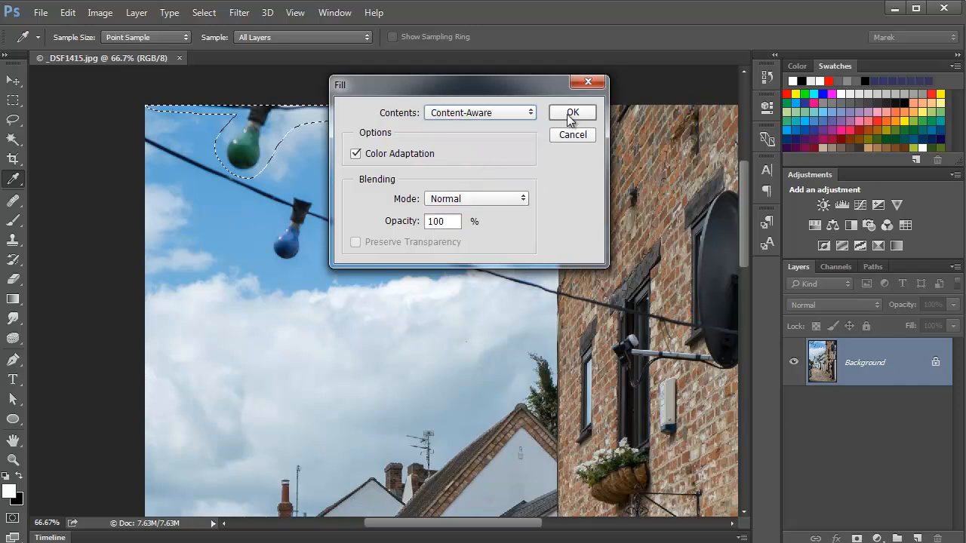
click(572, 113)
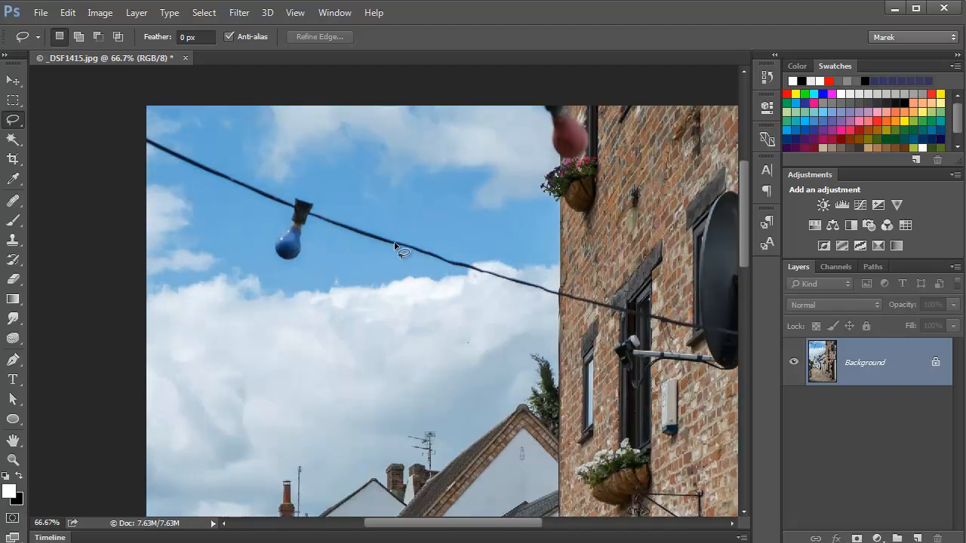
mouse_move(328, 215)
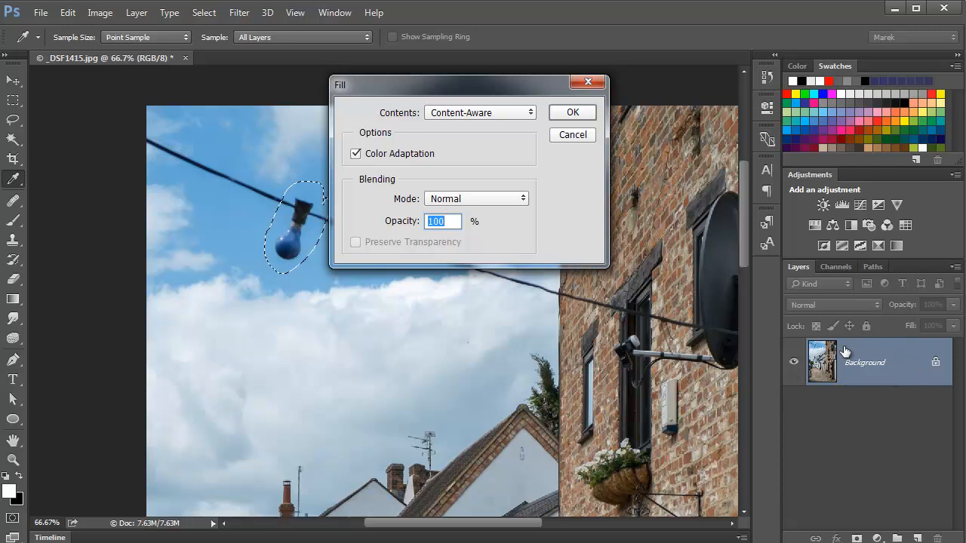
- Content-aware fill the blue bulb, deselect, then lasso the wire crossing the sky
click(571, 112)
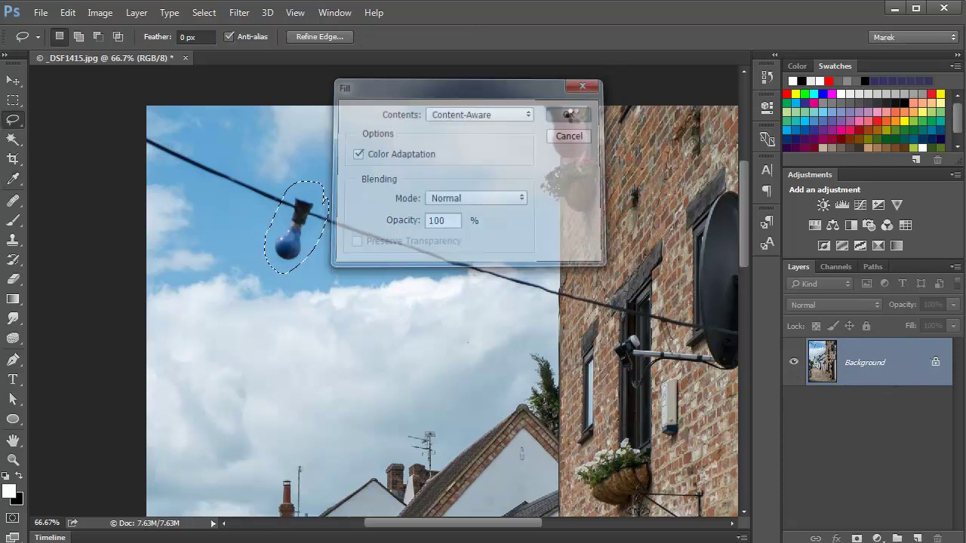
click(568, 114)
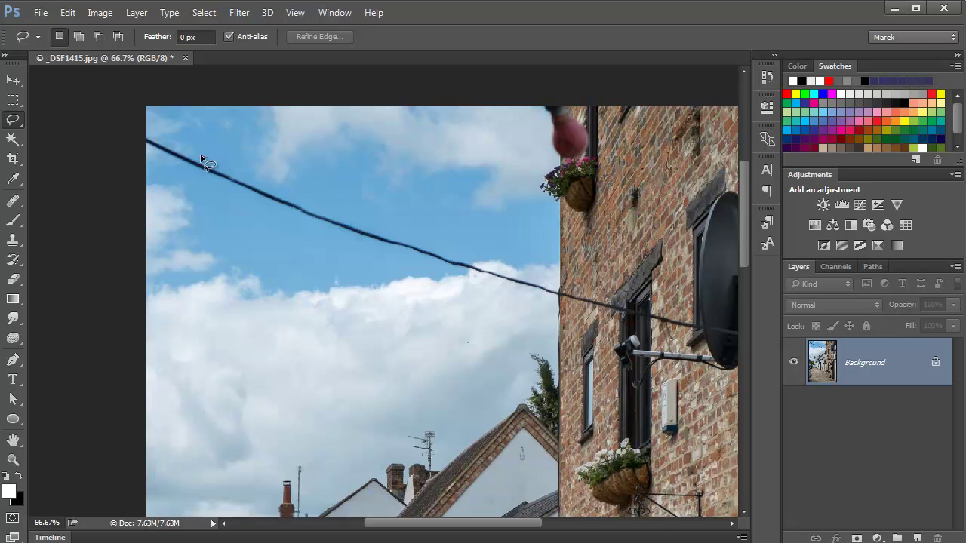
drag(207, 166, 472, 291)
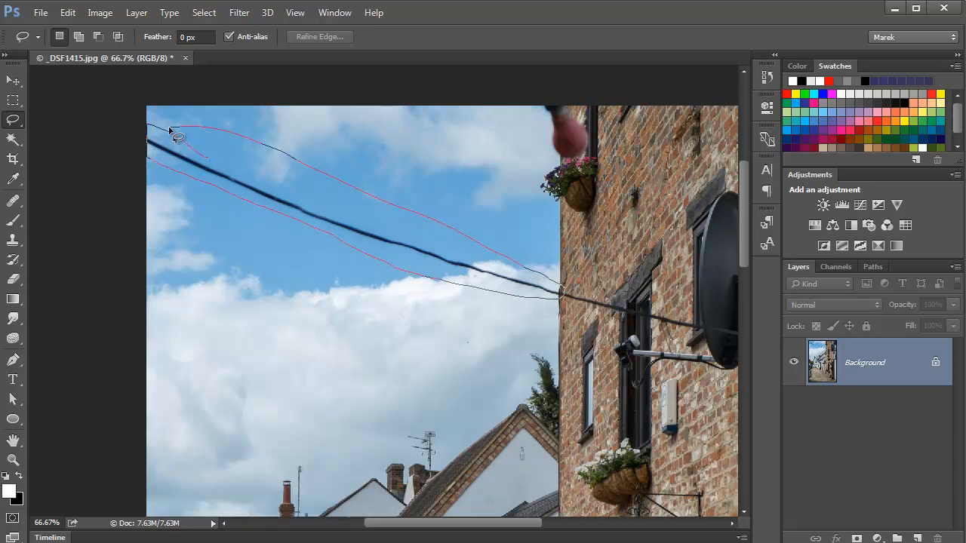
click(177, 136)
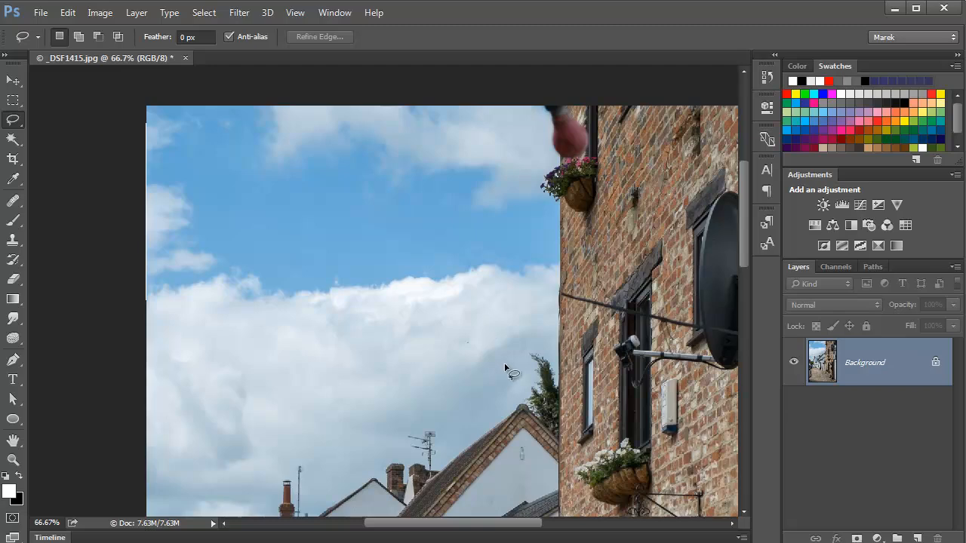
- Pan to the gravel lane and set the Spot Healing Brush to Content-Aware at 54 px
drag(506, 370, 367, 252)
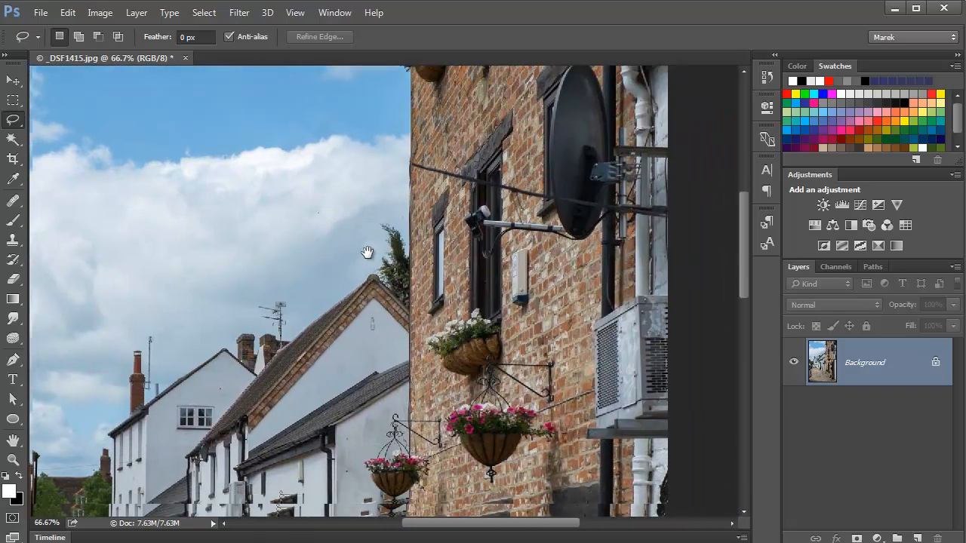
drag(367, 252, 430, 252)
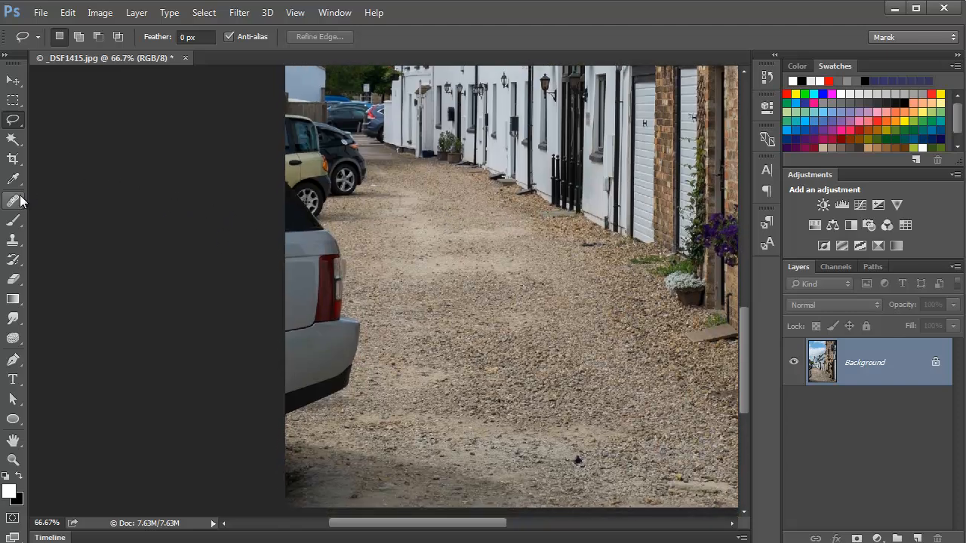
click(12, 200)
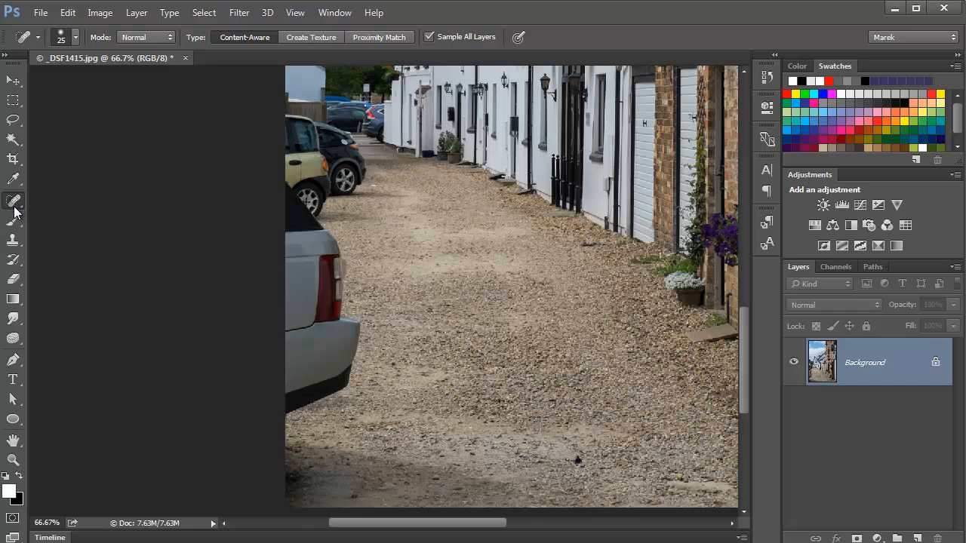
mouse_move(230, 50)
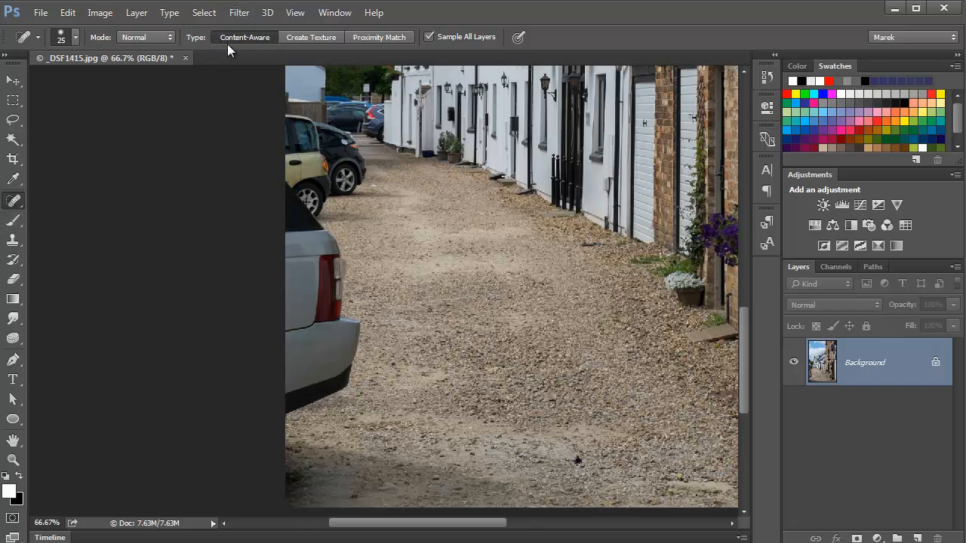
click(75, 37)
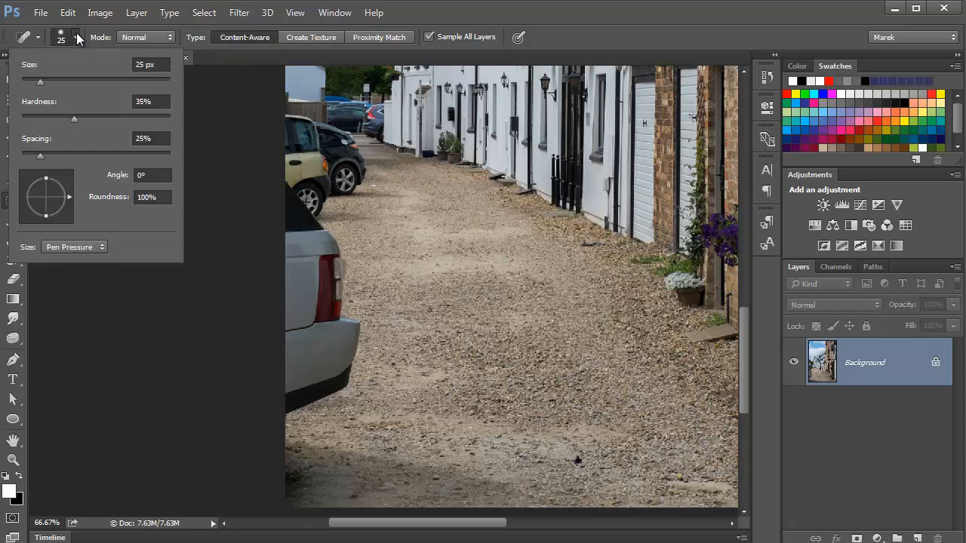
triple_click(151, 64)
text(54)
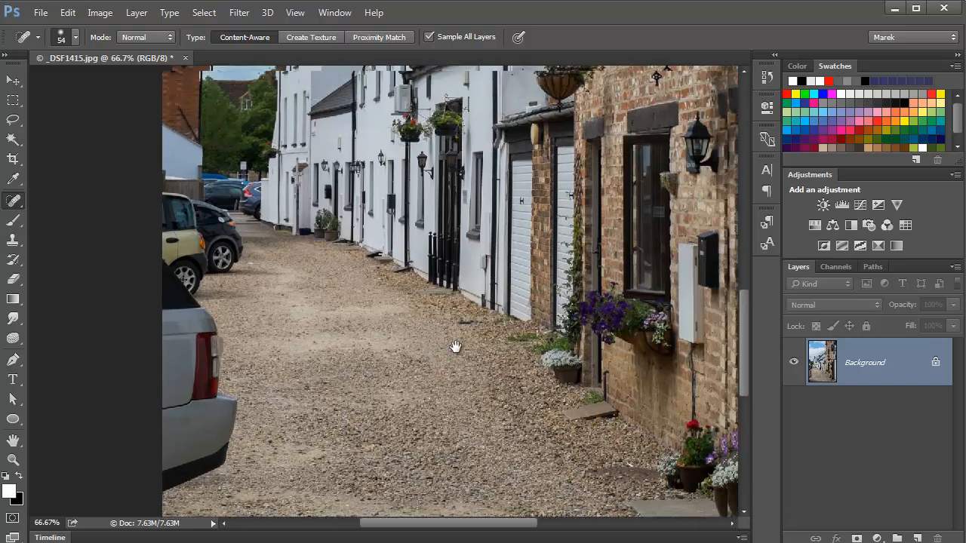
- Heal away the fixture and bracket marks below the hanging baskets on the brick wall
drag(455, 347, 403, 445)
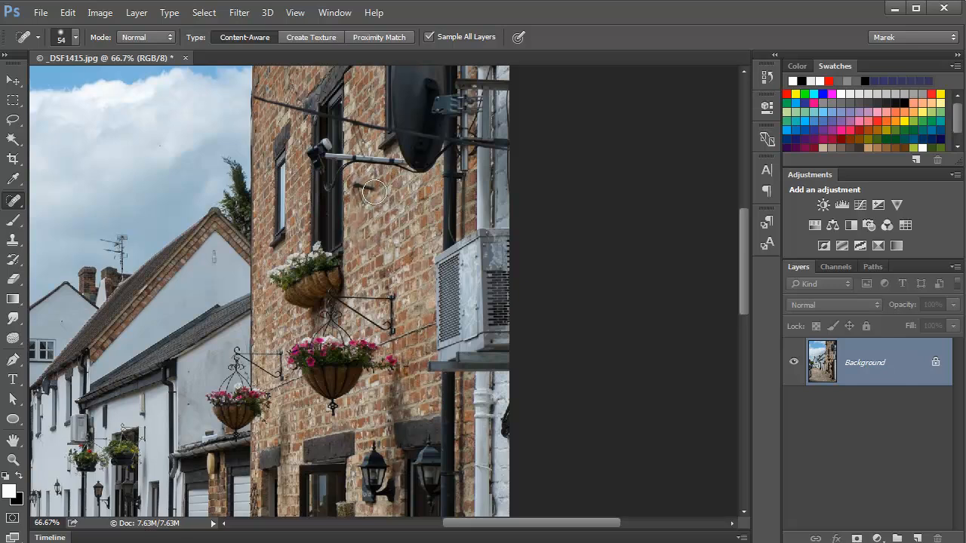
mouse_move(361, 195)
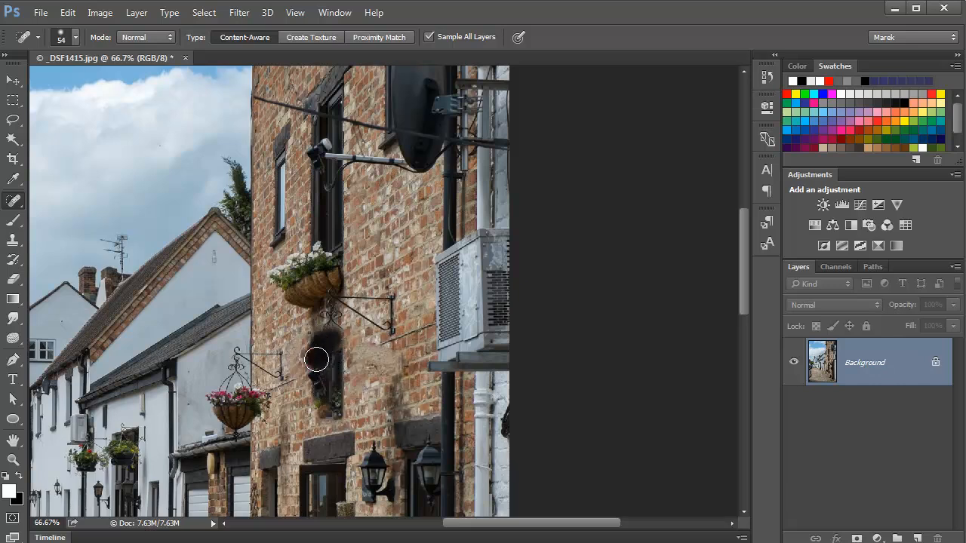
drag(316, 358, 322, 398)
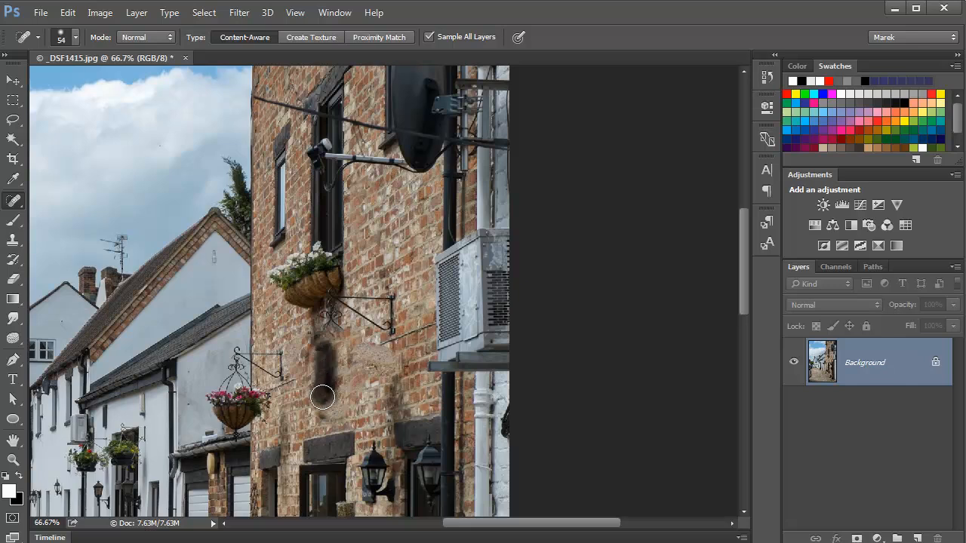
mouse_move(315, 336)
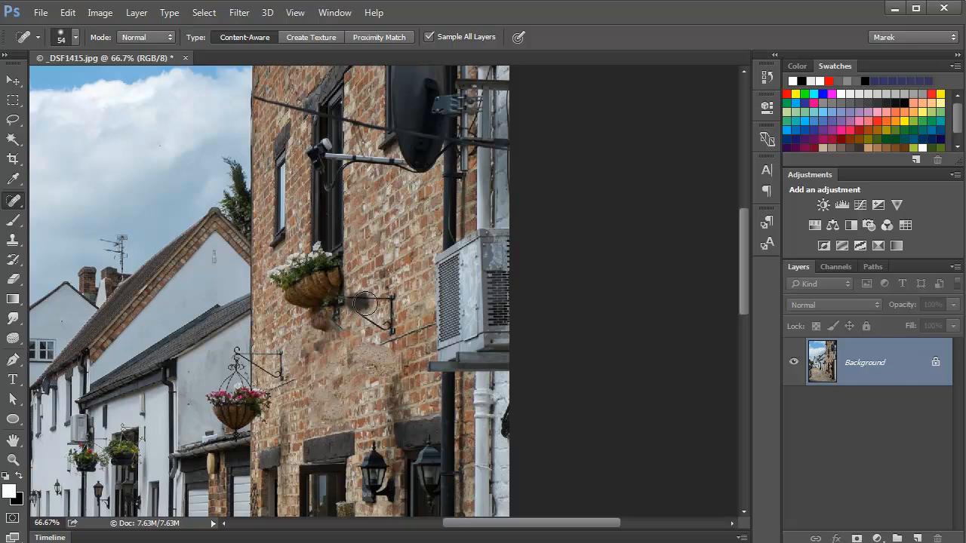
drag(369, 305, 426, 329)
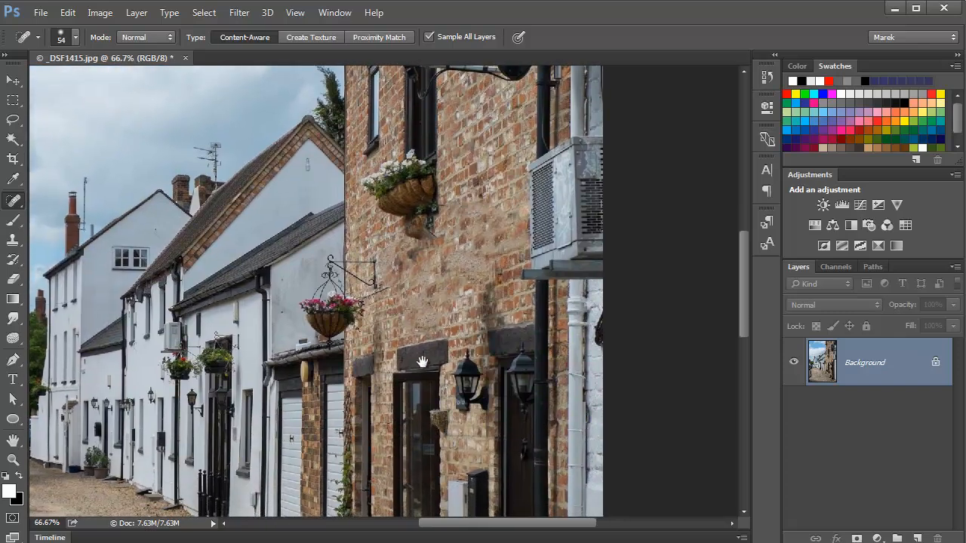
- Paint out the silver car and the parked car along the lane's left edge
drag(423, 360, 436, 380)
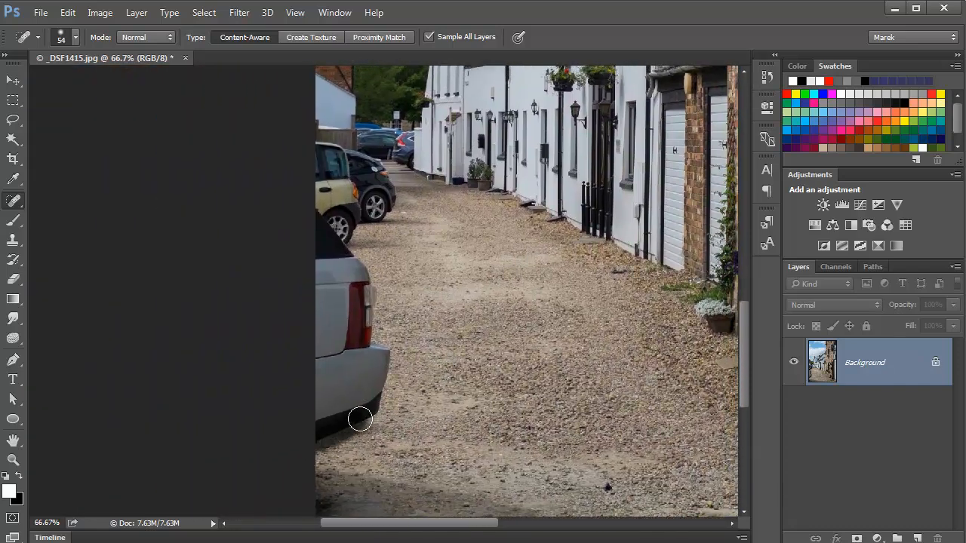
drag(359, 419, 327, 219)
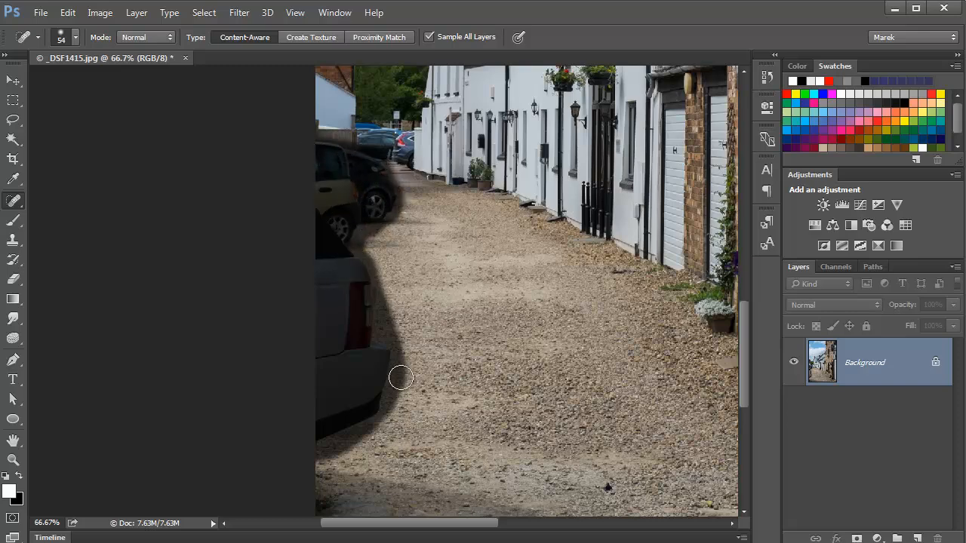
drag(400, 377, 317, 177)
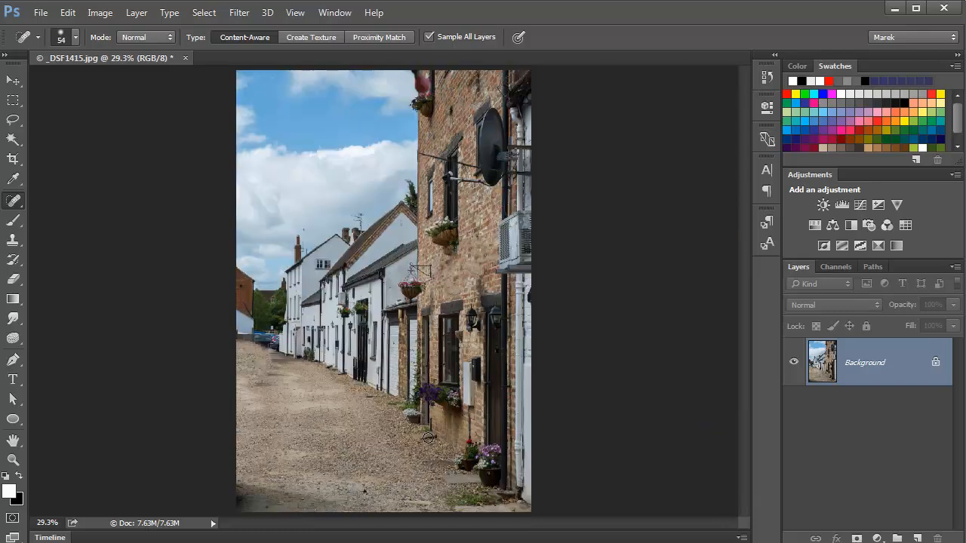
mouse_move(261, 365)
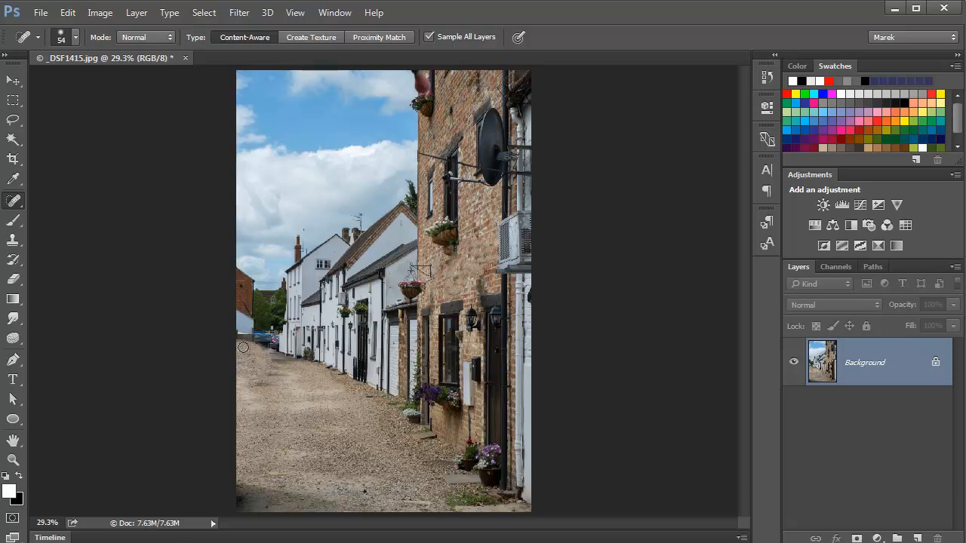
mouse_move(266, 363)
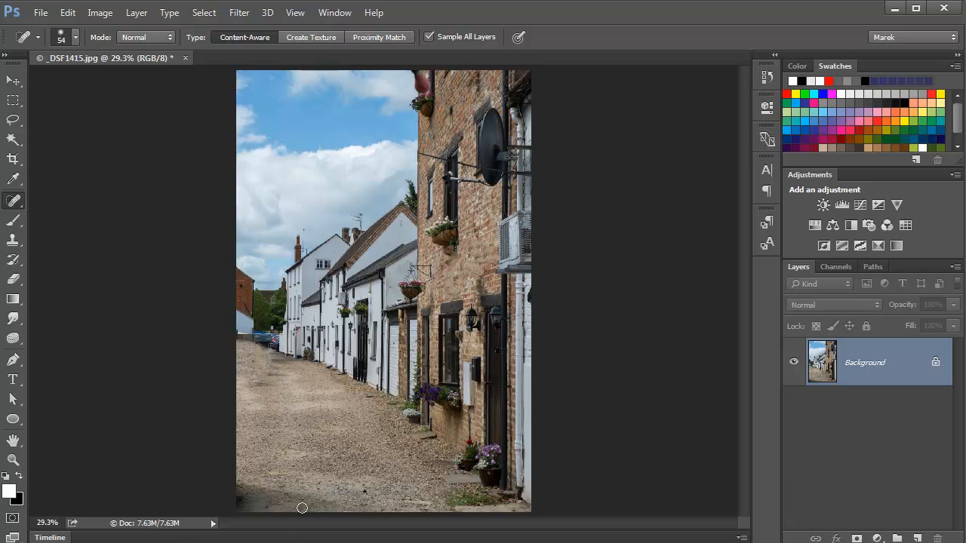
mouse_move(243, 414)
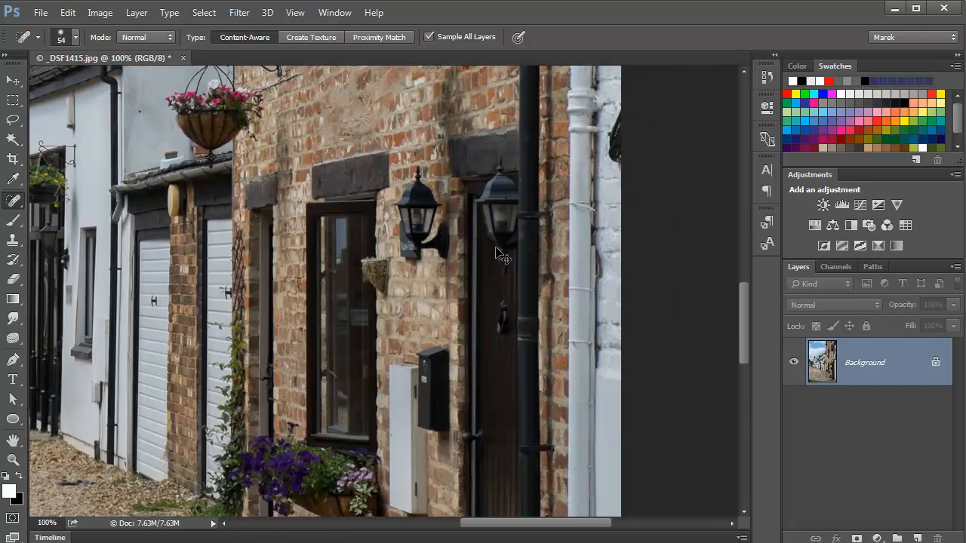
- Pan to bring the gravel at the base of the brick wall into view
drag(502, 255, 577, 242)
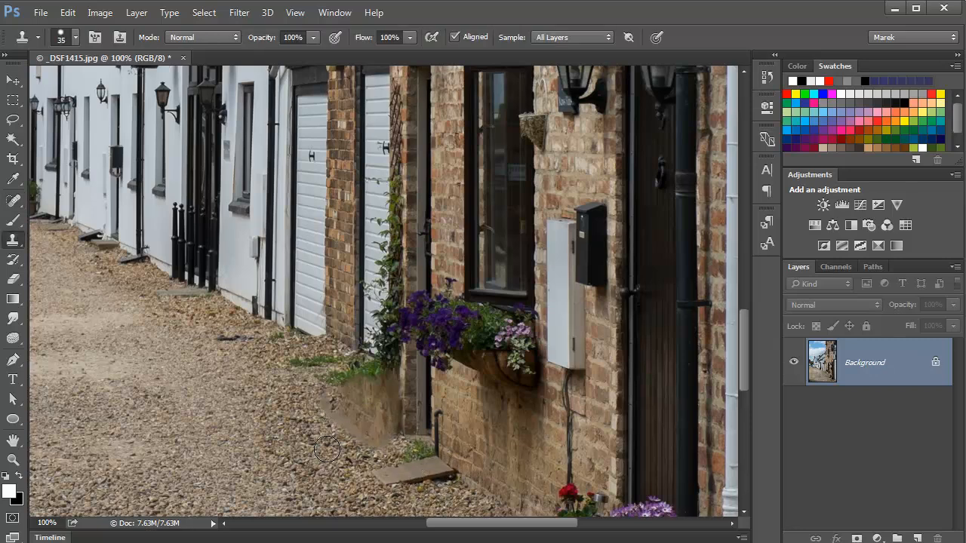
mouse_move(315, 412)
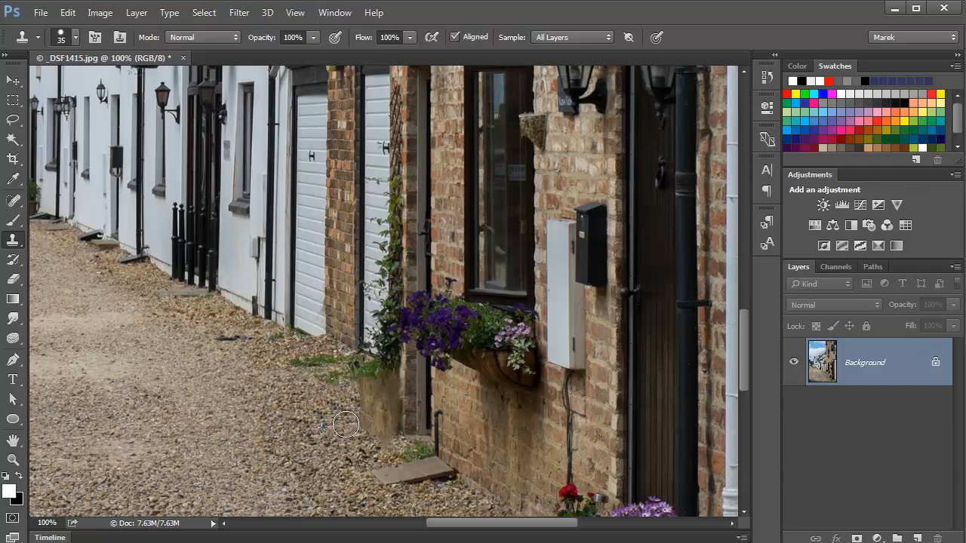
mouse_move(366, 432)
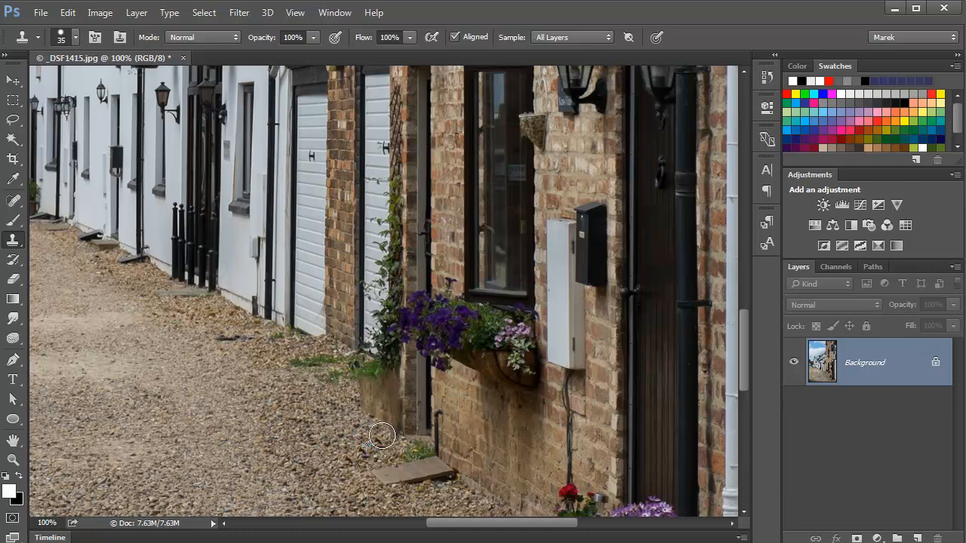
mouse_move(385, 483)
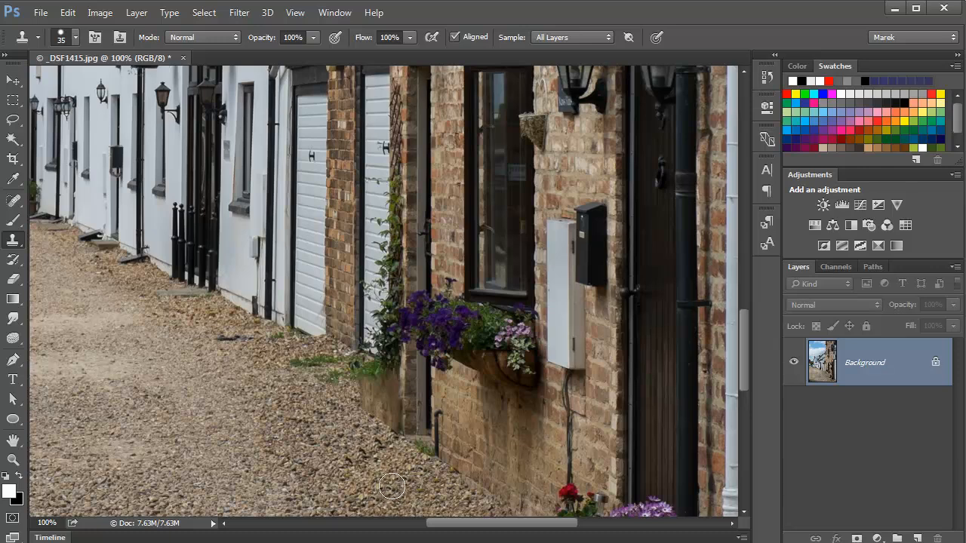
mouse_move(359, 455)
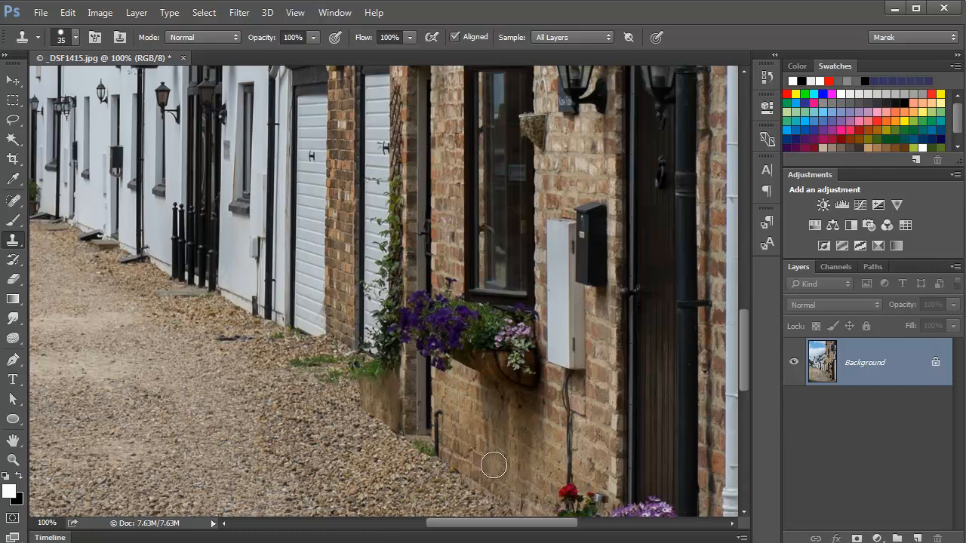
mouse_move(356, 528)
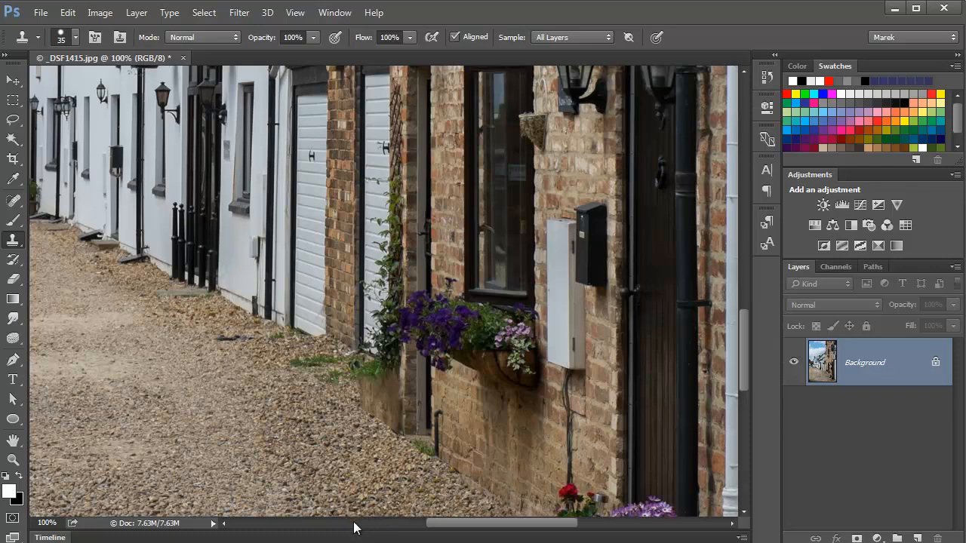
mouse_move(380, 497)
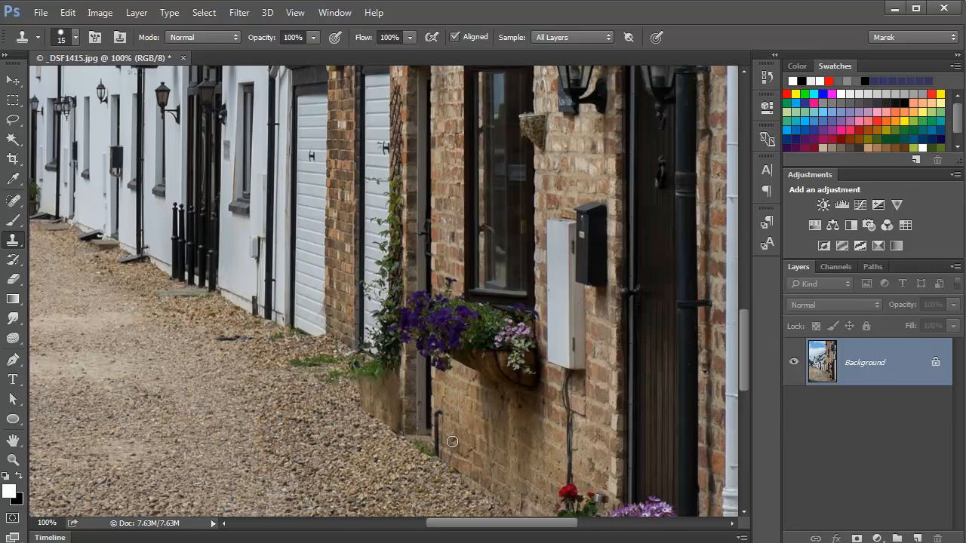
mouse_move(448, 424)
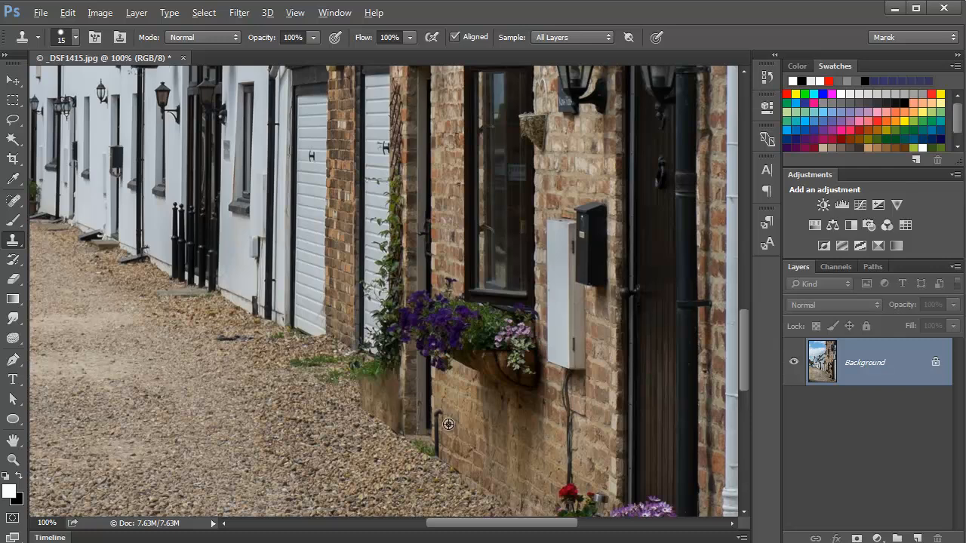
mouse_move(442, 422)
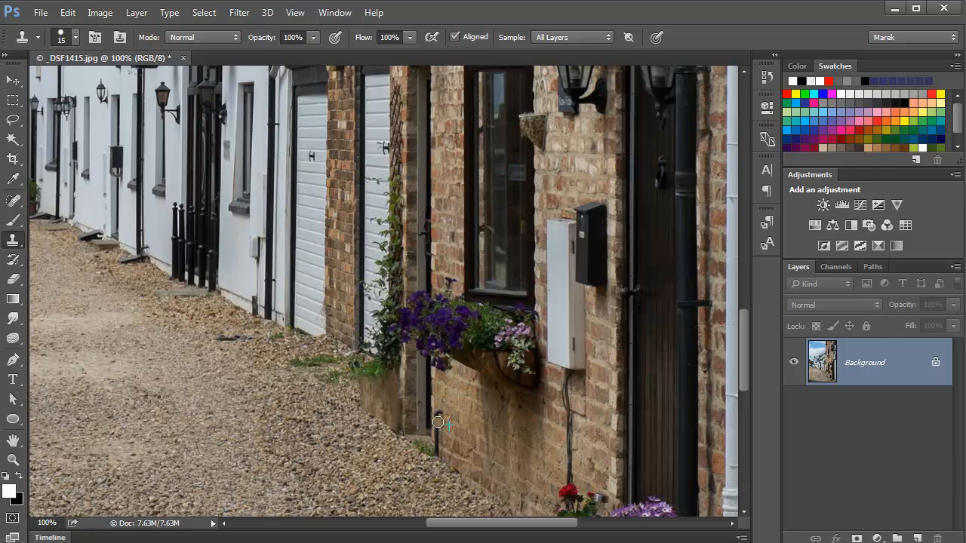
mouse_move(438, 449)
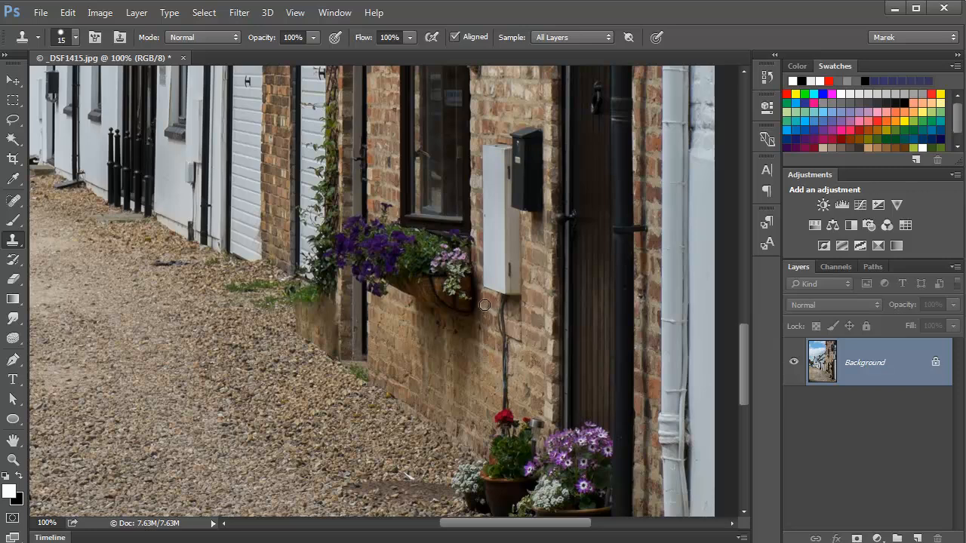
mouse_move(498, 314)
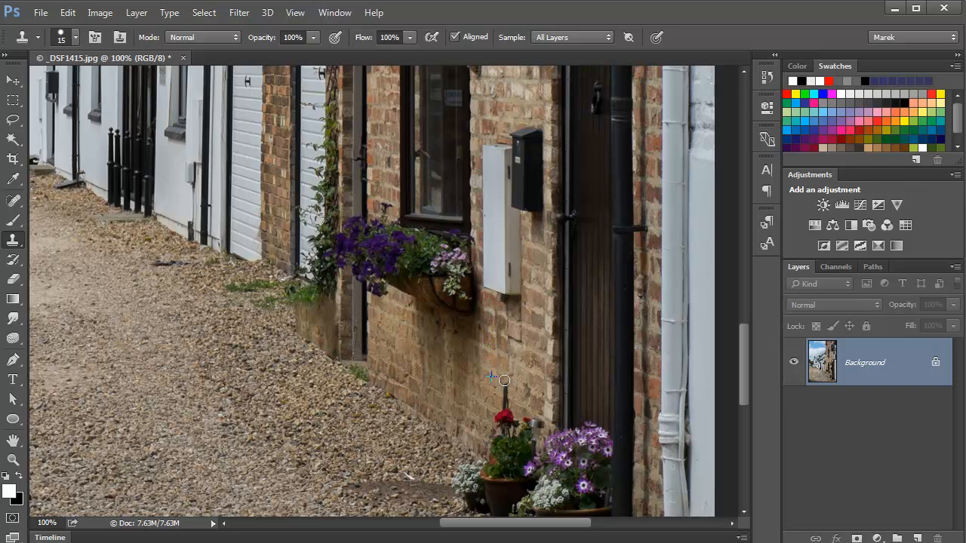
mouse_move(486, 361)
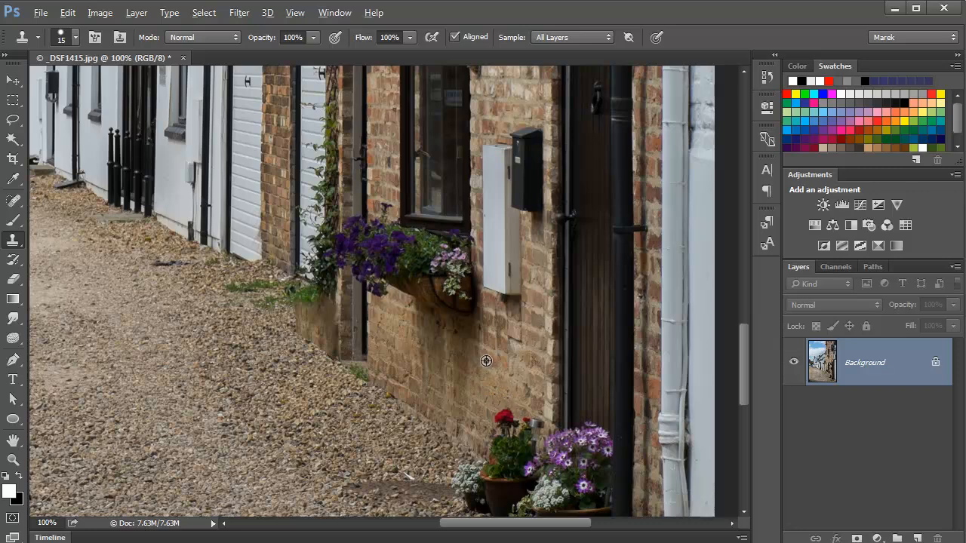
mouse_move(488, 343)
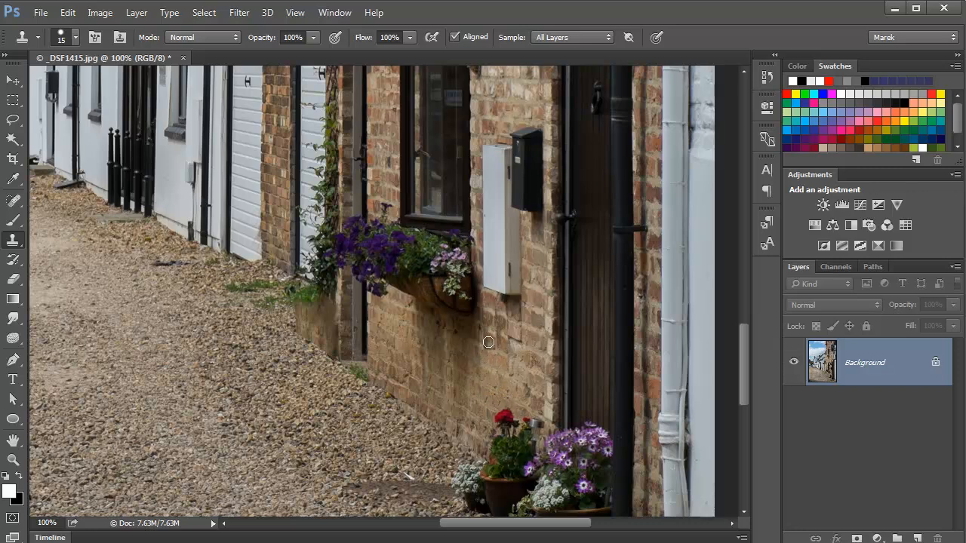
mouse_move(509, 328)
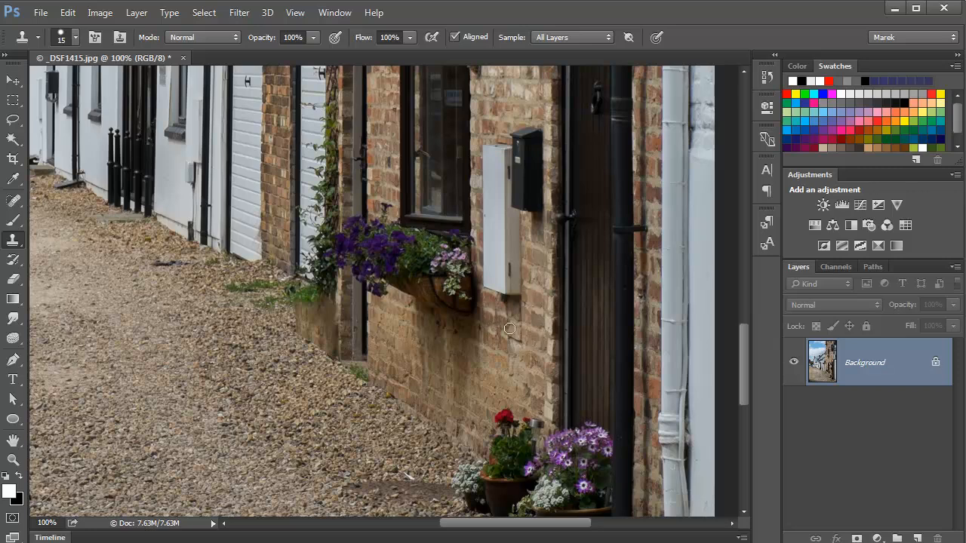
mouse_move(513, 377)
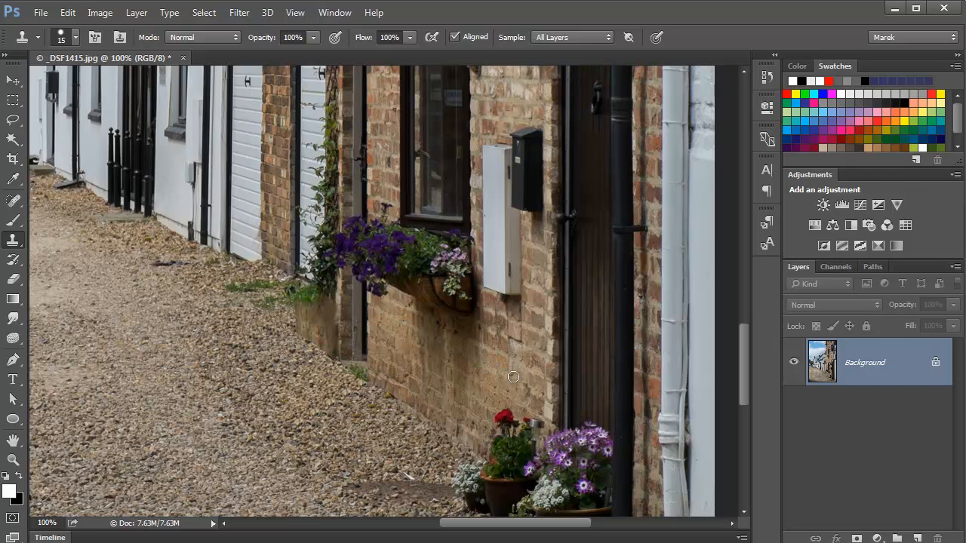
mouse_move(503, 431)
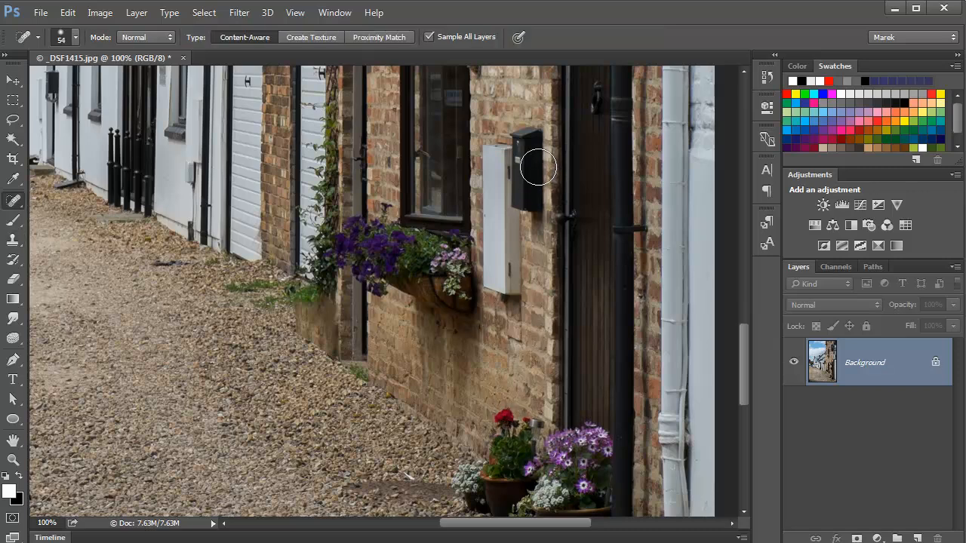
drag(539, 166, 431, 215)
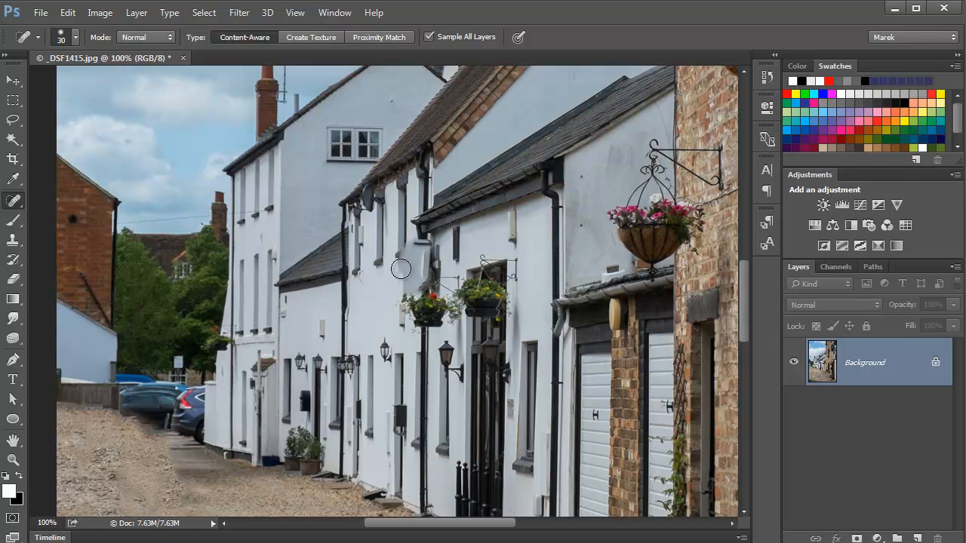
mouse_move(409, 257)
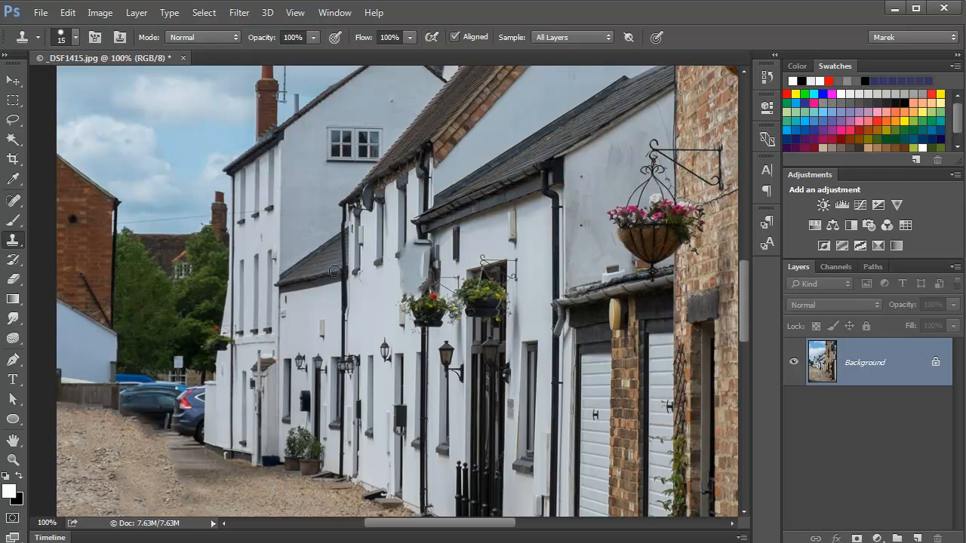
mouse_move(380, 263)
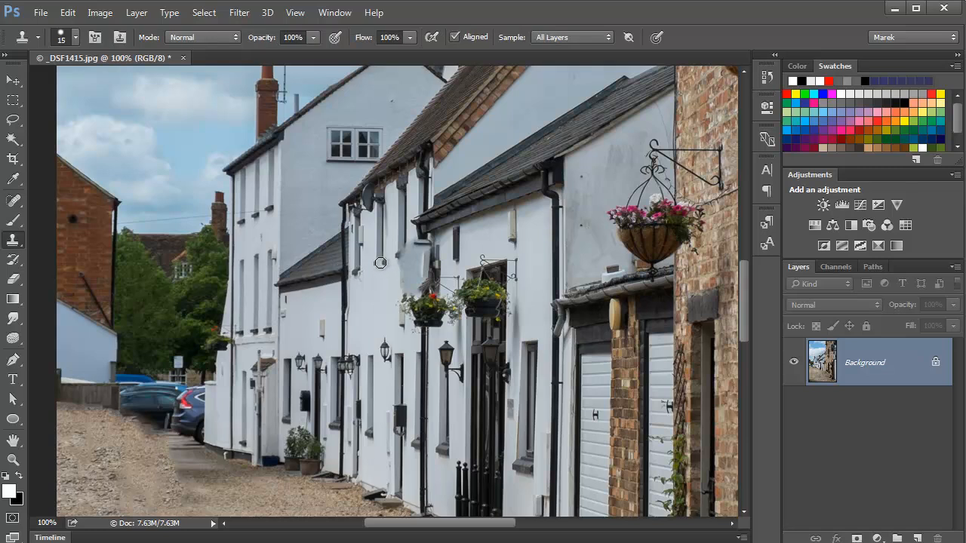
mouse_move(400, 253)
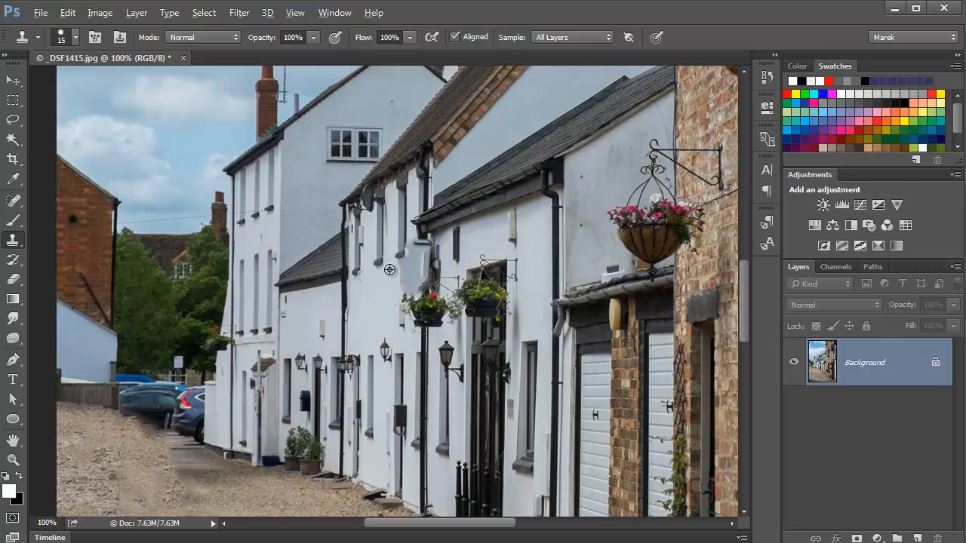
mouse_move(400, 267)
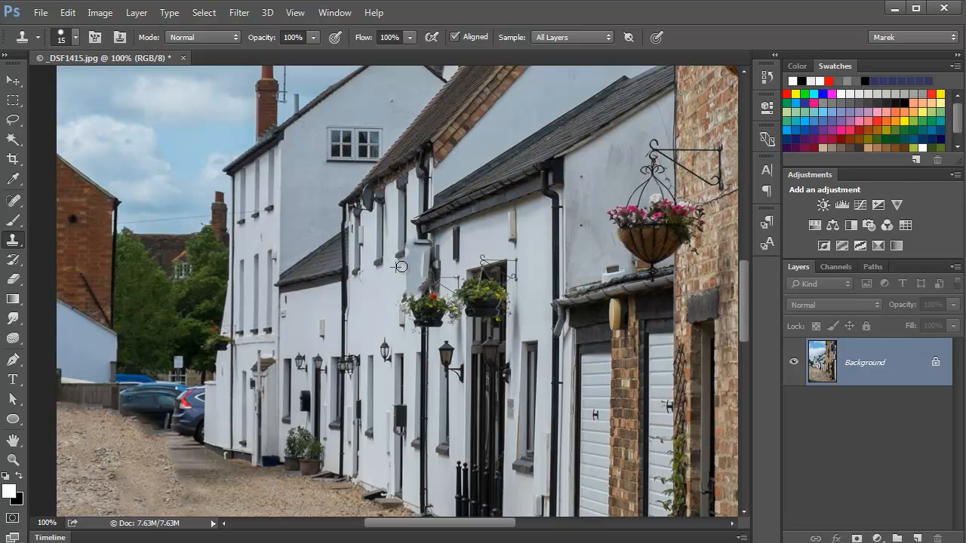
mouse_move(405, 269)
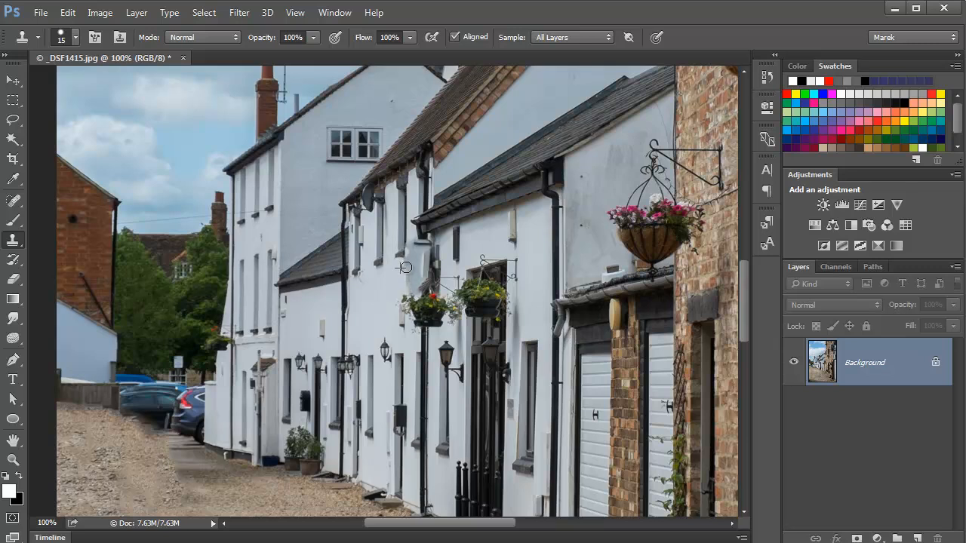
mouse_move(403, 261)
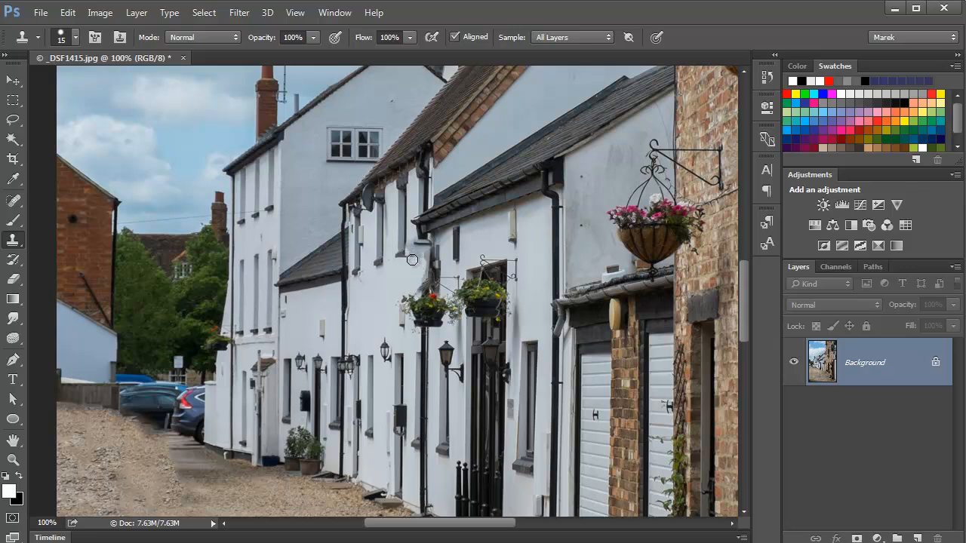
mouse_move(411, 255)
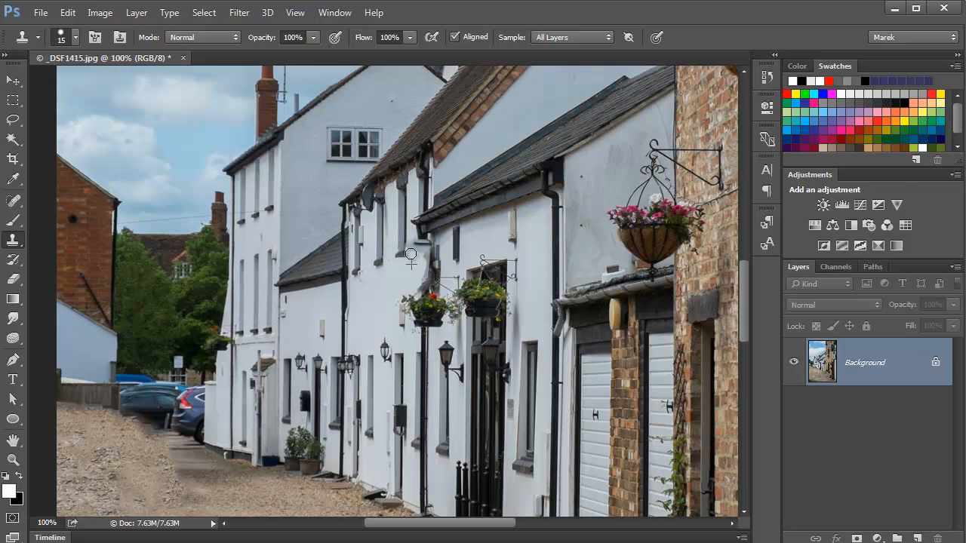
mouse_move(413, 261)
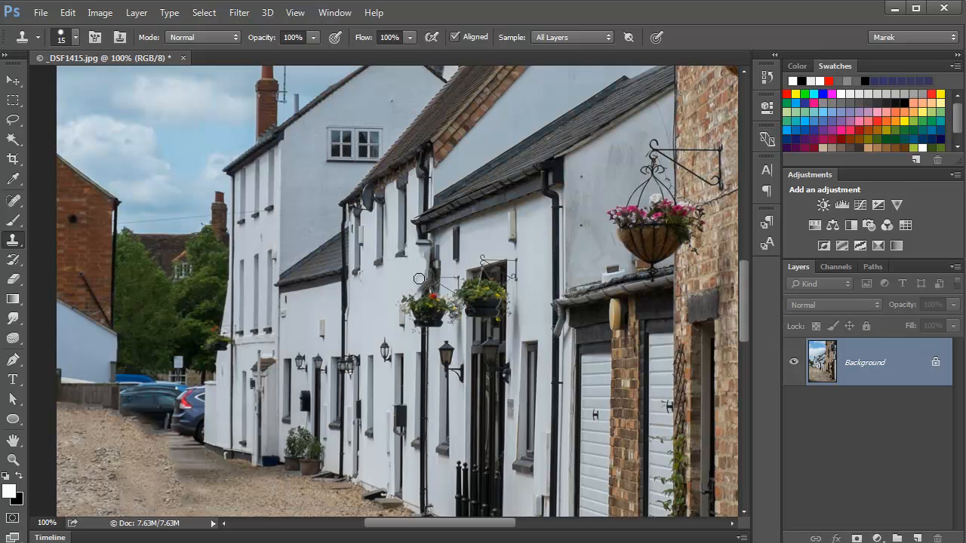
mouse_move(420, 270)
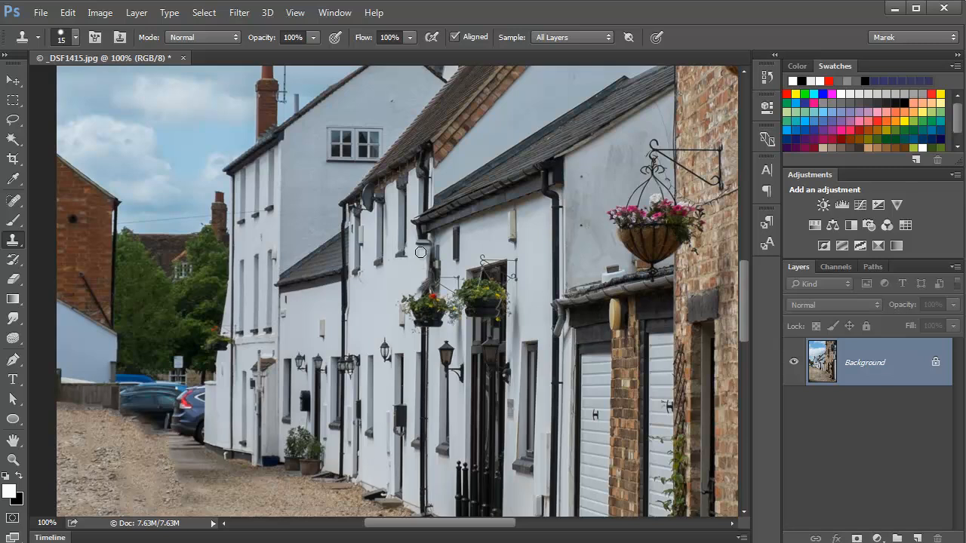
mouse_move(424, 255)
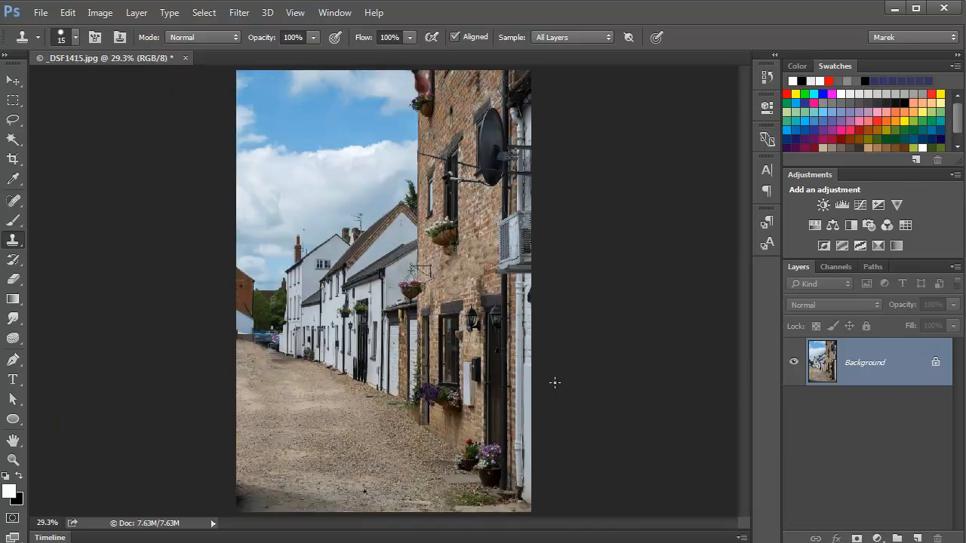
mouse_move(518, 347)
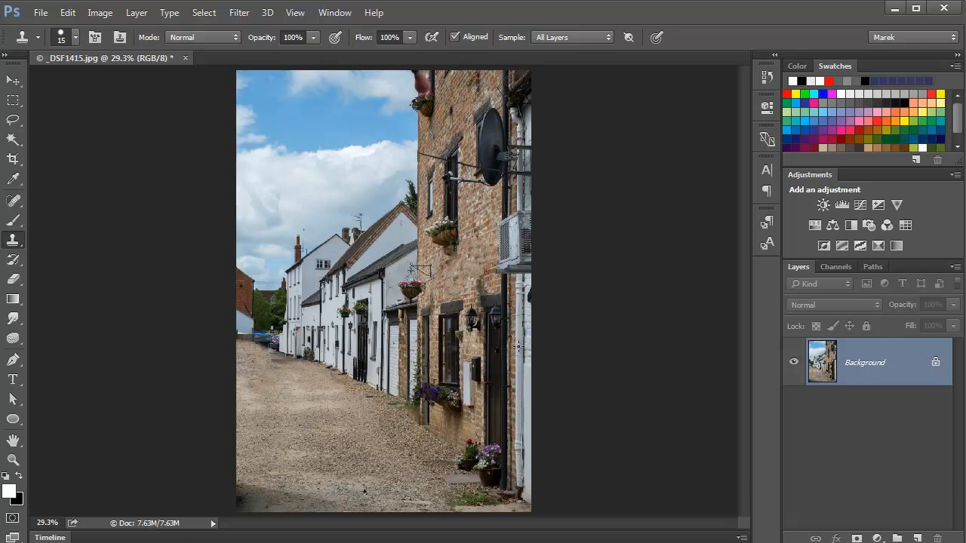
click(204, 12)
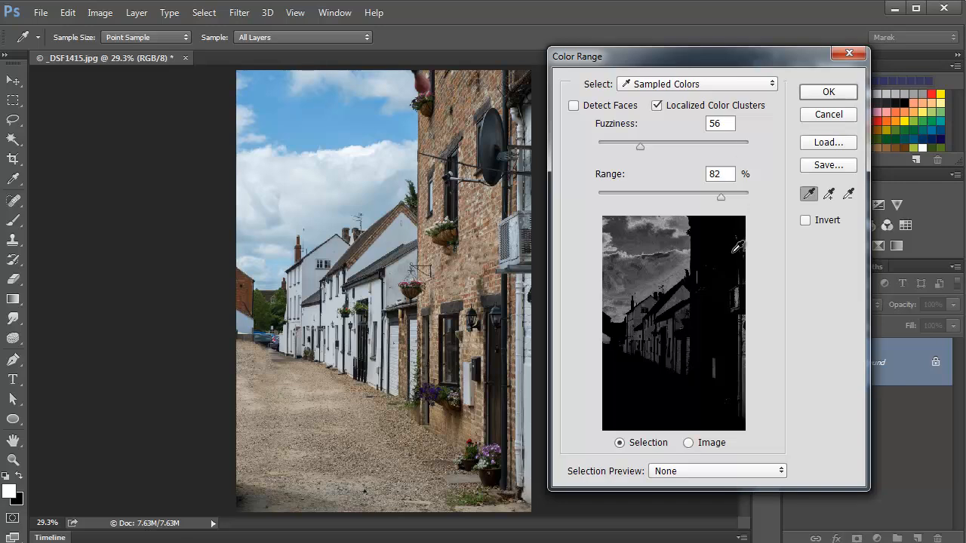
- Select the blue sky with Color Range using added samples, Range 15, and matte previews
click(328, 114)
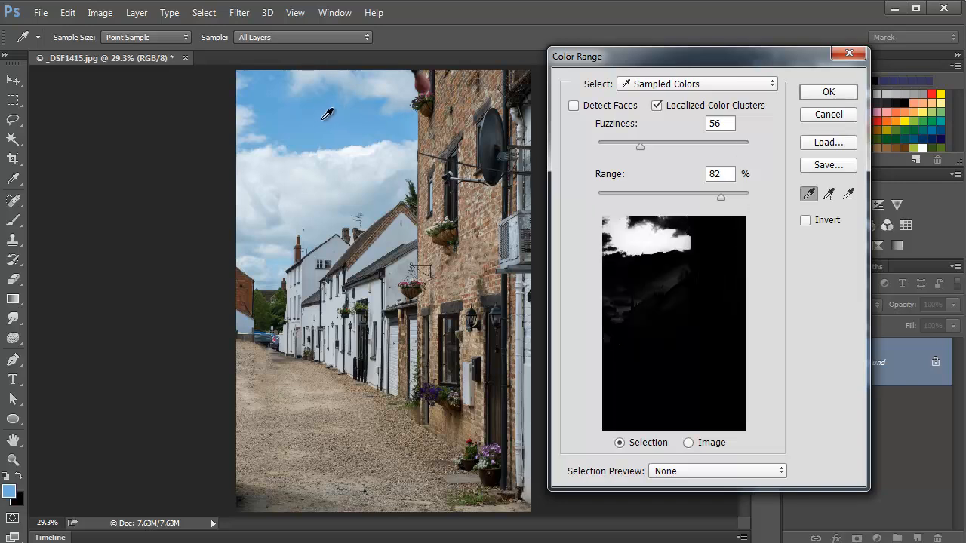
mouse_move(812, 213)
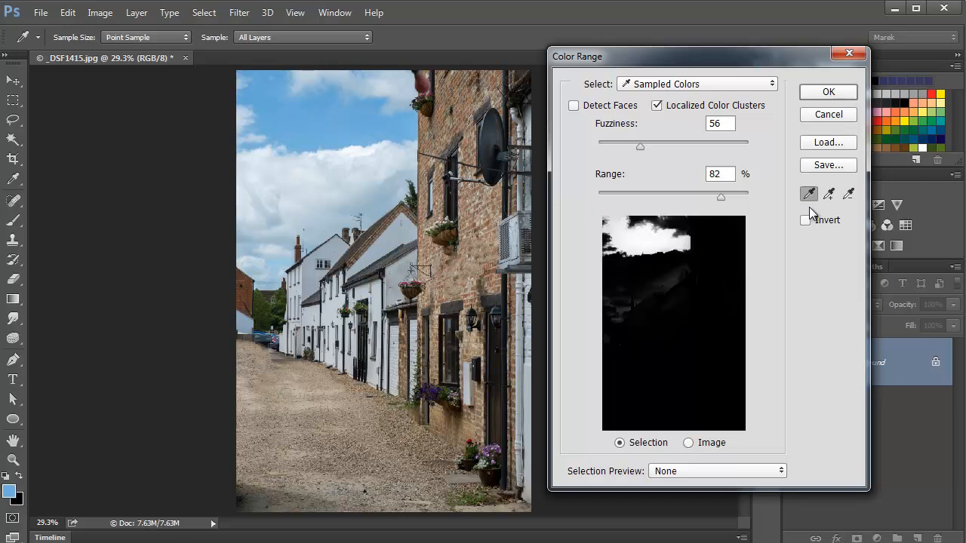
click(828, 194)
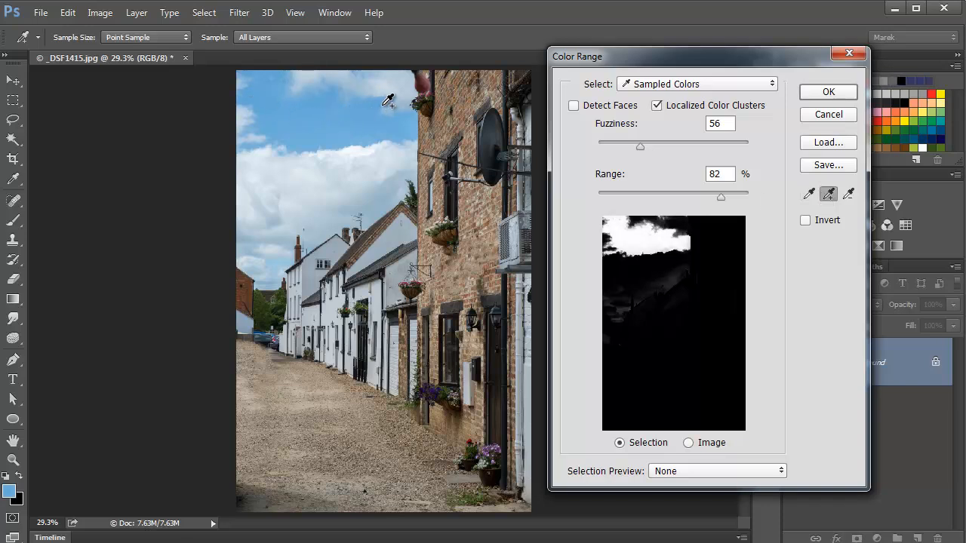
click(370, 83)
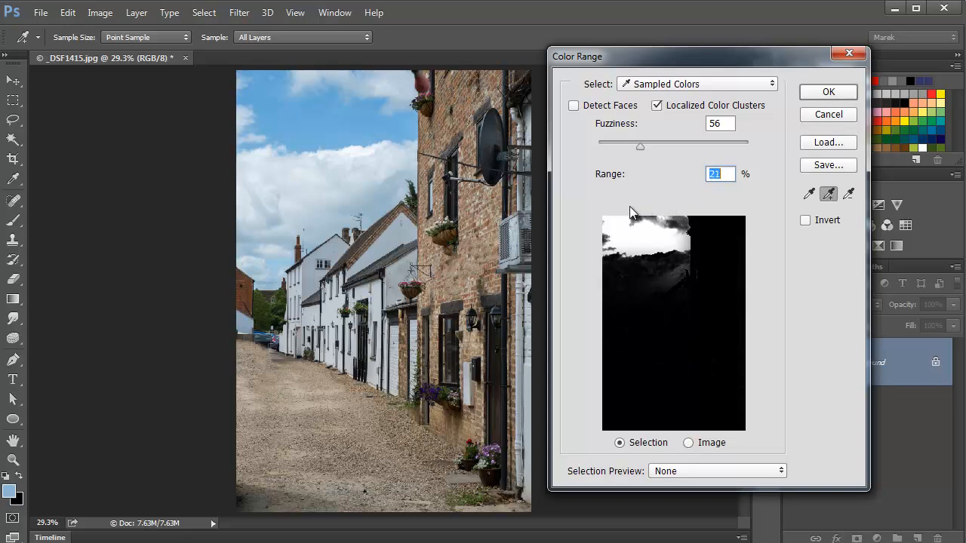
drag(640, 196, 621, 196)
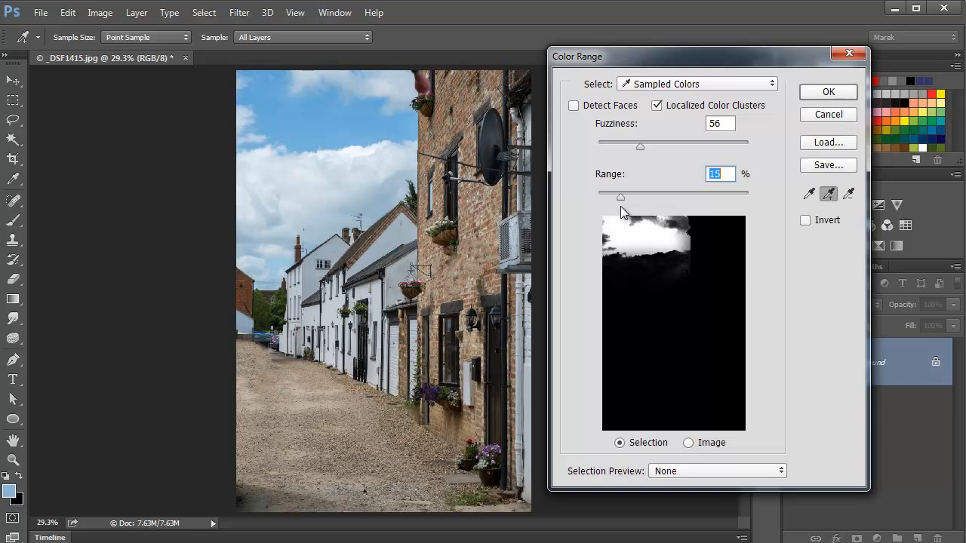
click(779, 471)
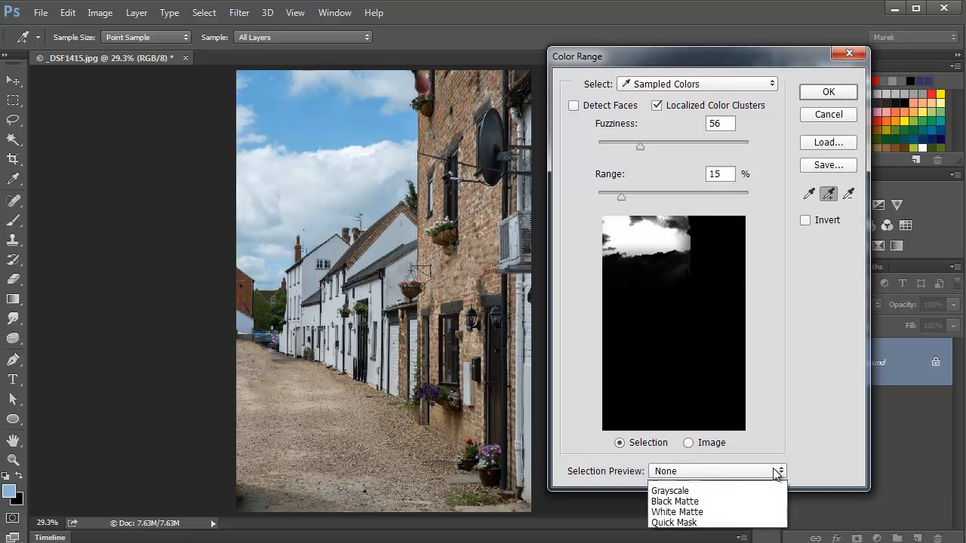
click(669, 490)
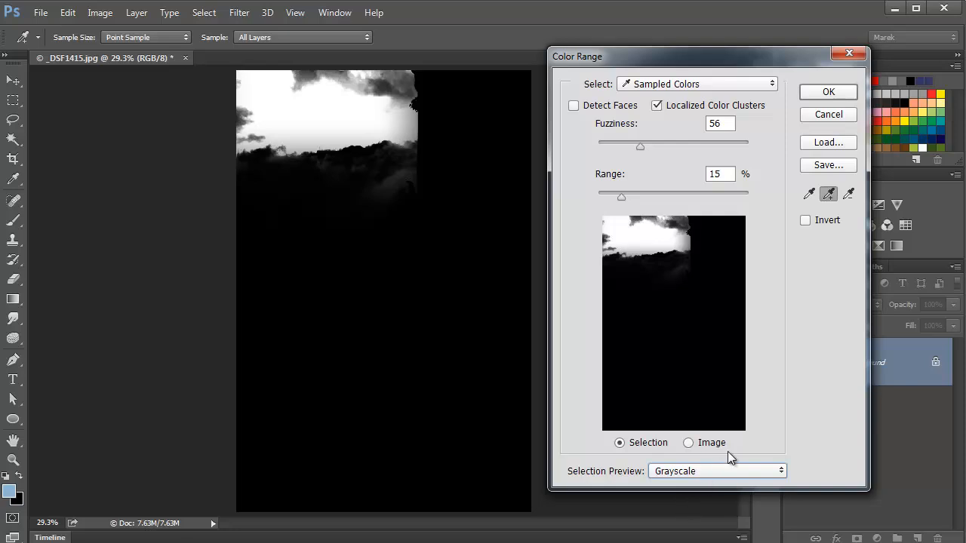
click(716, 470)
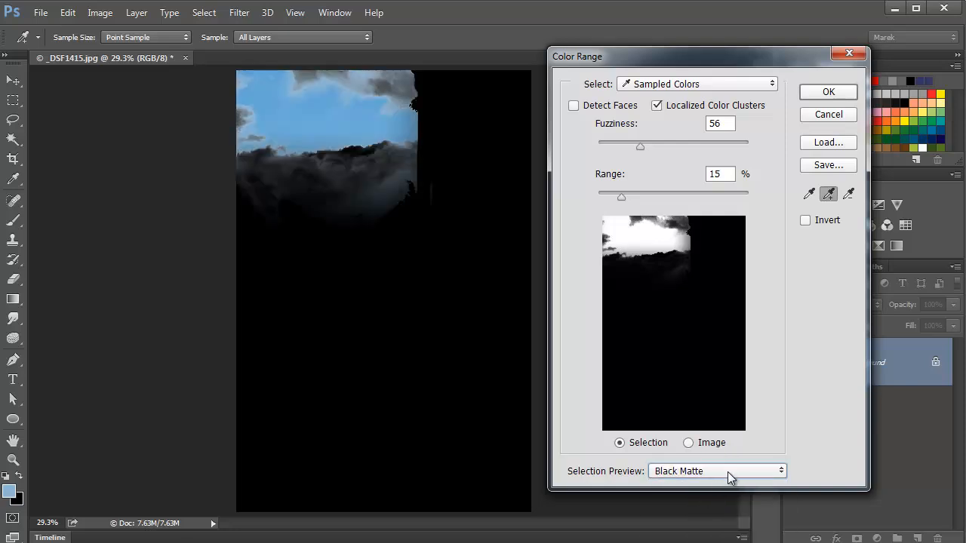
click(716, 471)
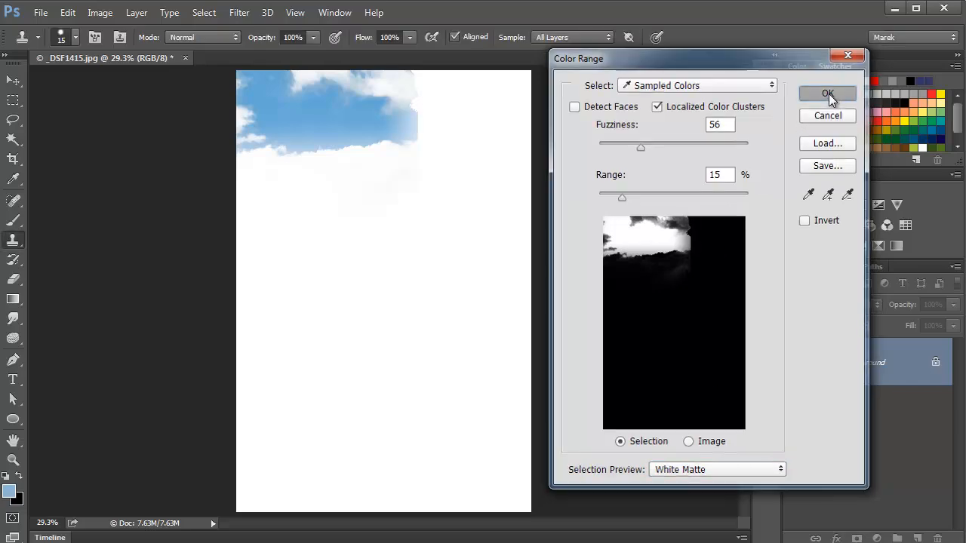
click(827, 94)
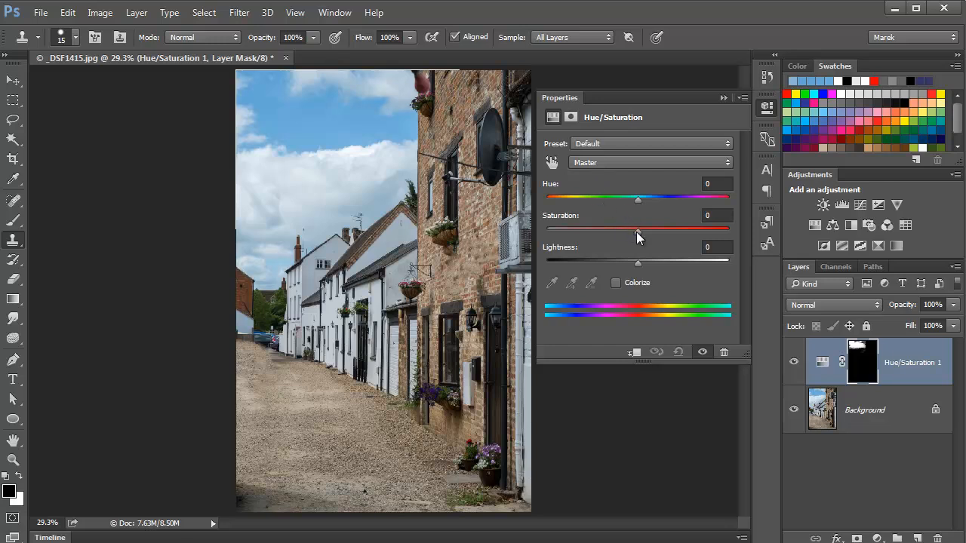
- Set the sky's Hue/Saturation saturation to +37 and toggle the layer to compare
drag(637, 227, 658, 228)
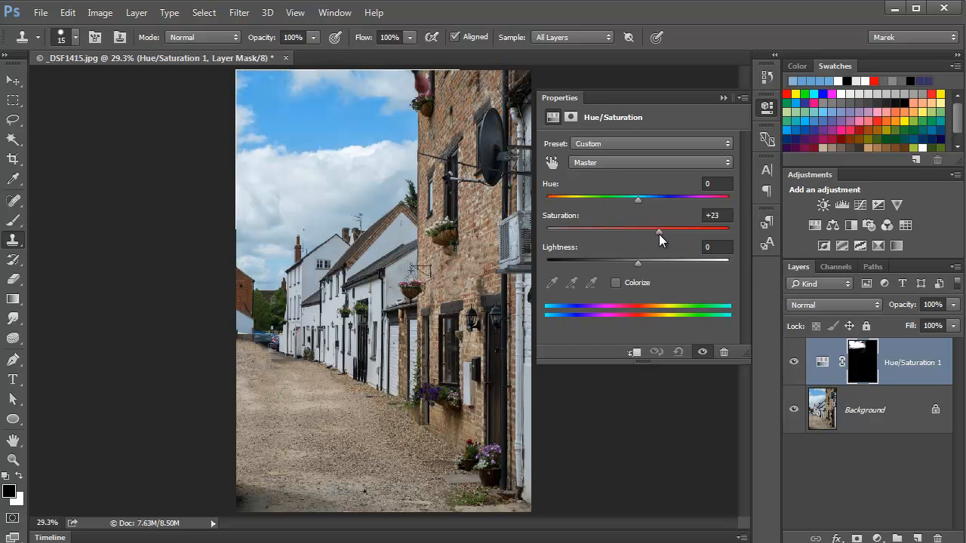
drag(658, 230, 685, 230)
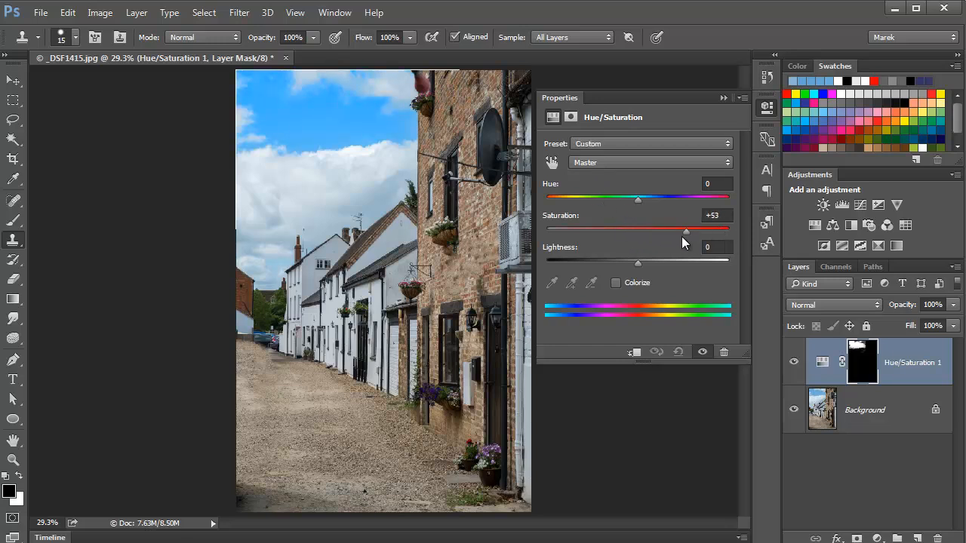
drag(685, 231, 546, 231)
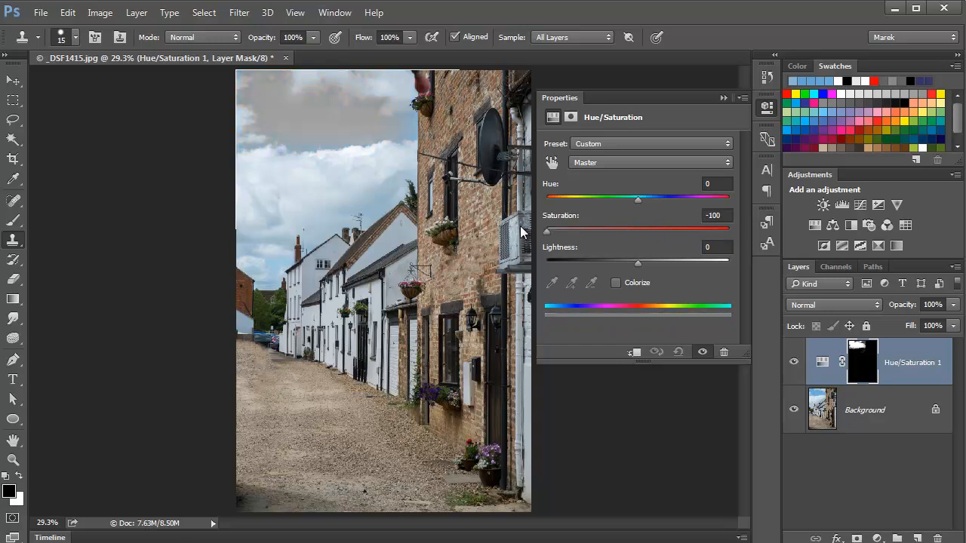
drag(546, 229, 677, 229)
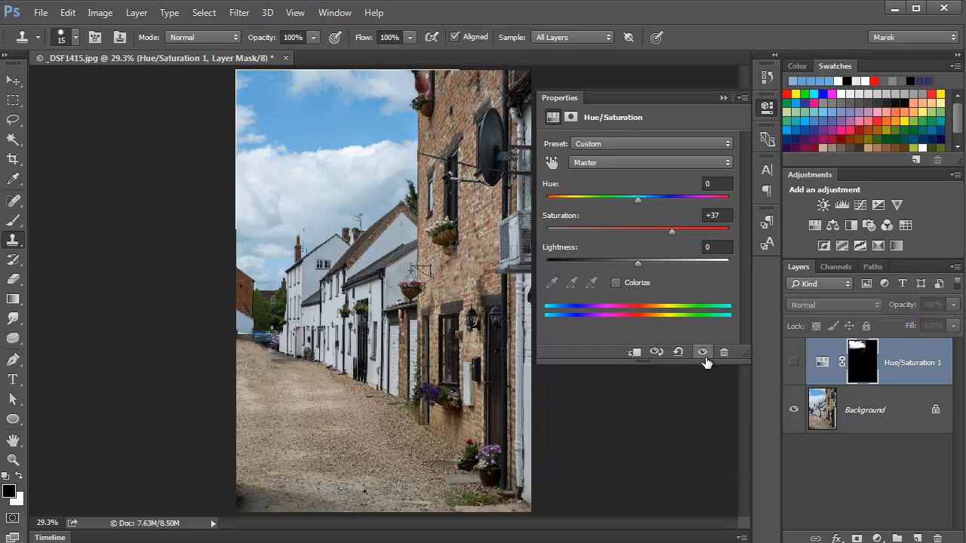
click(702, 351)
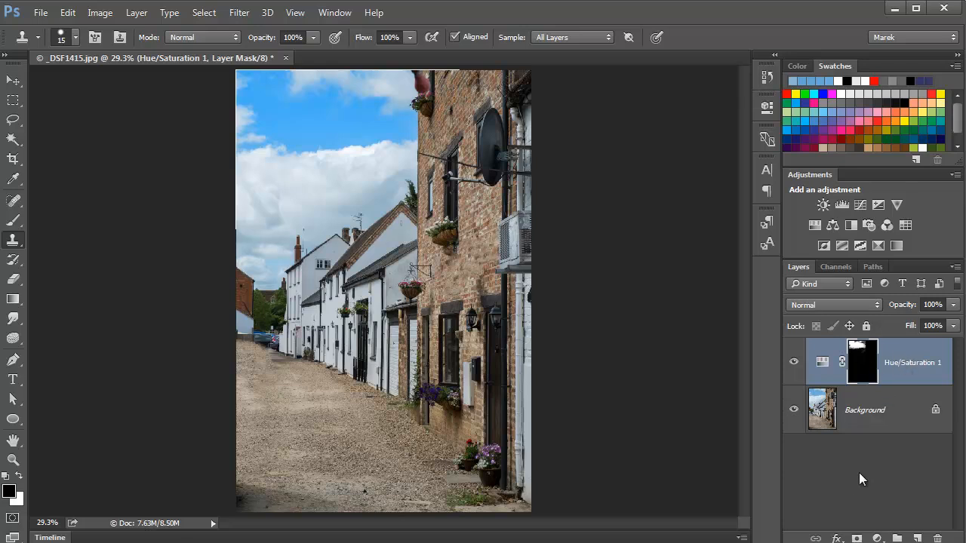
mouse_move(702, 433)
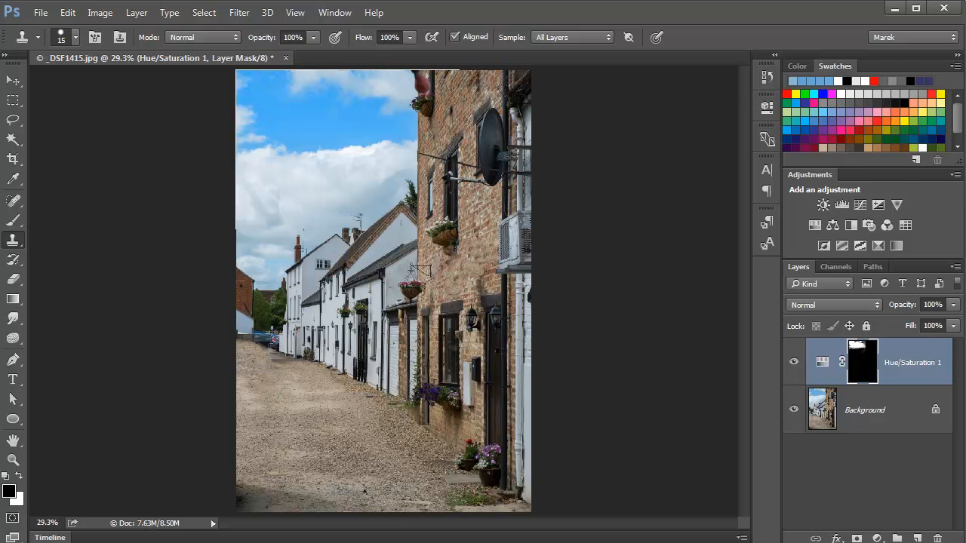
mouse_move(662, 374)
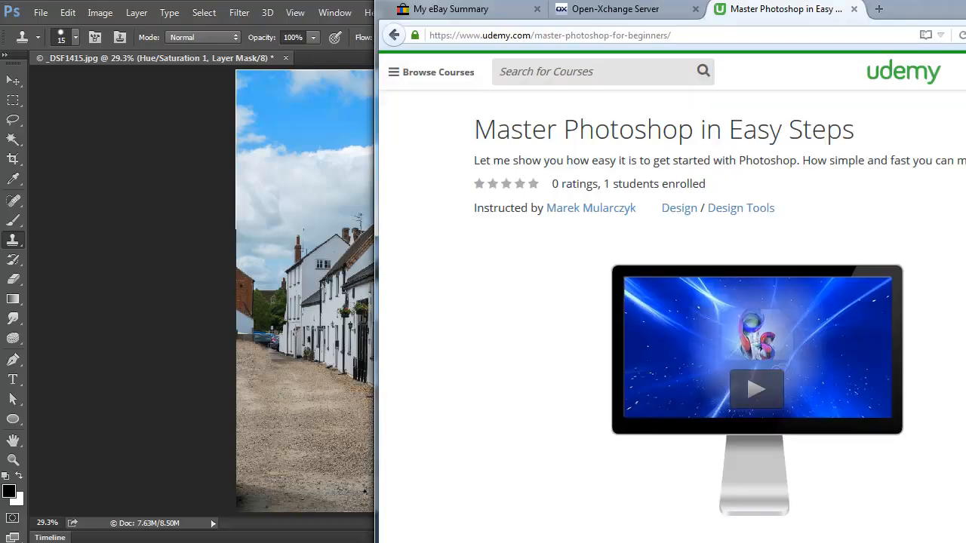
mouse_move(504, 401)
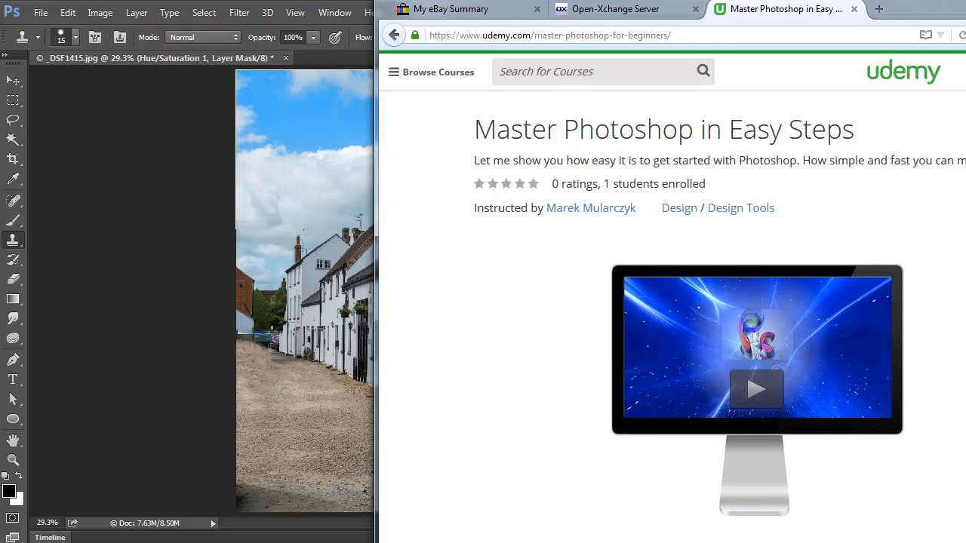
- Scroll the Udemy curriculum, then the Description tab down to the Course Description
scroll(down, 3)
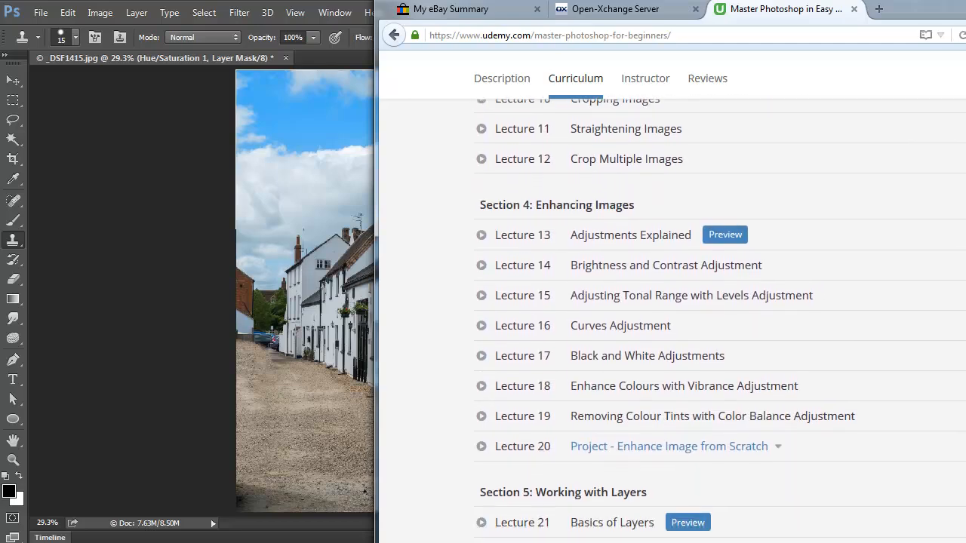
scroll(down, 3)
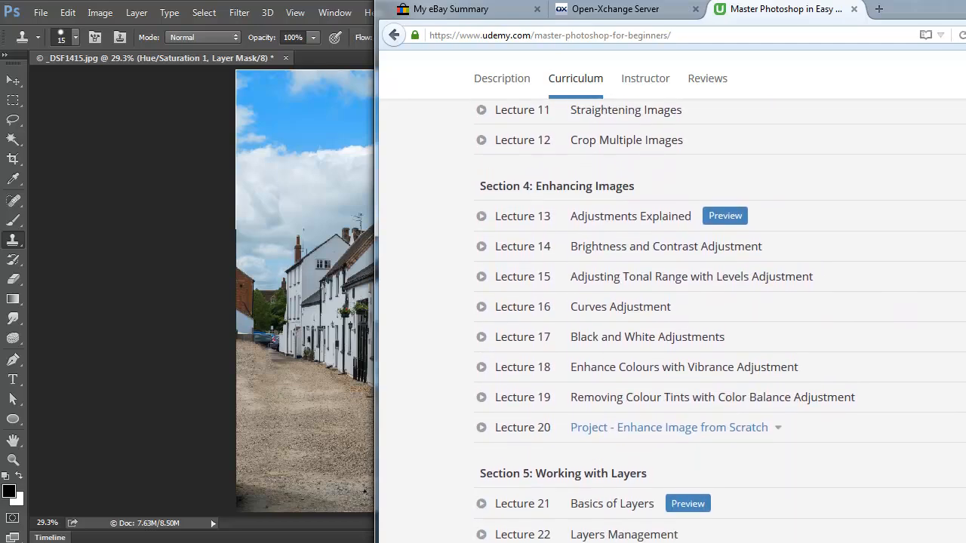
click(502, 78)
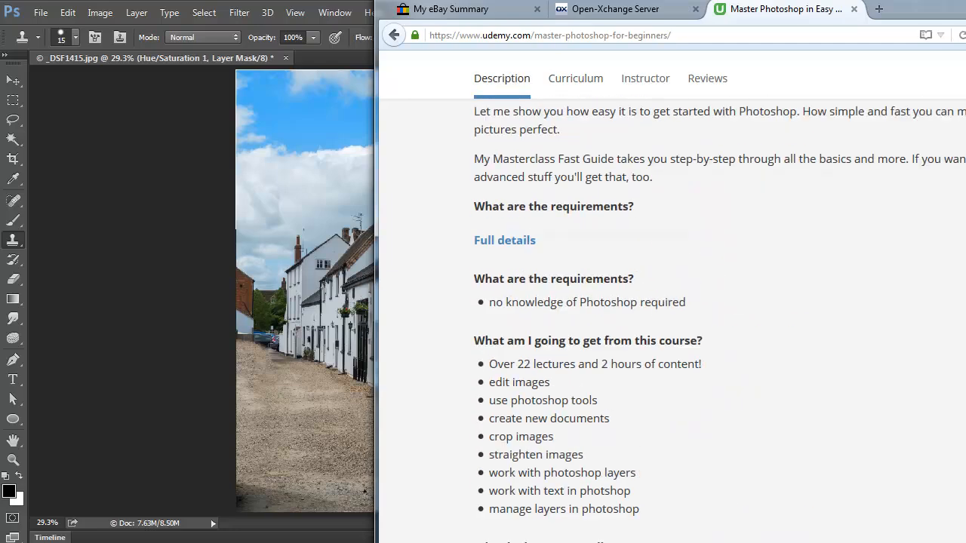
scroll(up, 3)
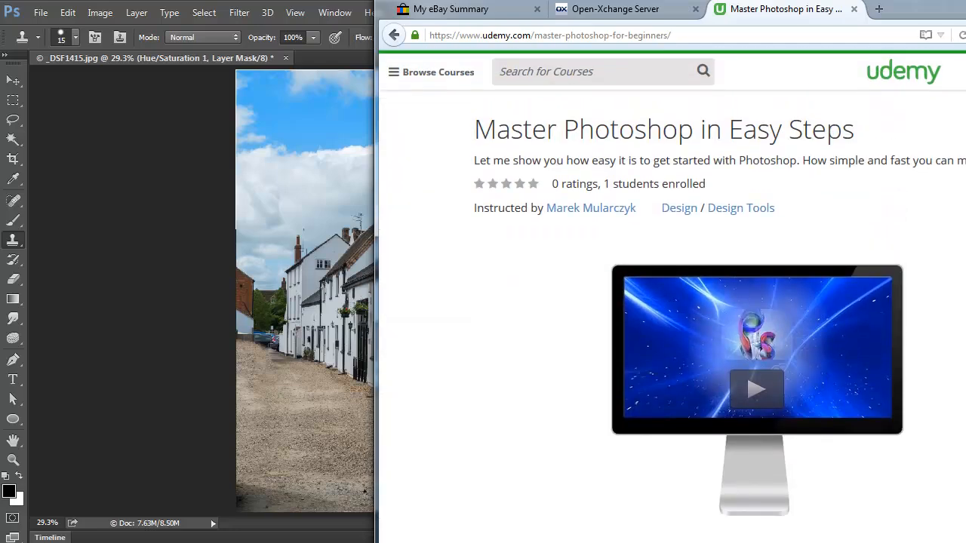
scroll(down, 3)
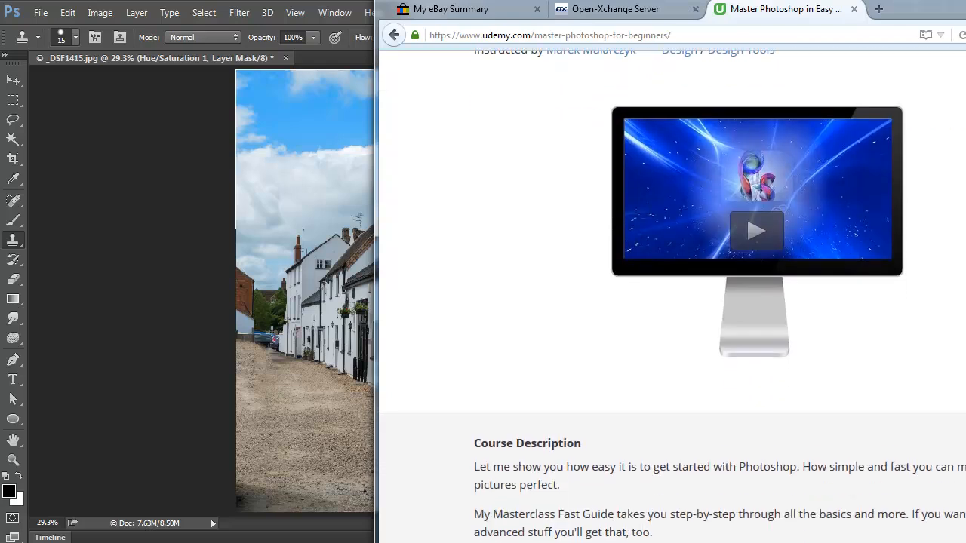
scroll(down, 3)
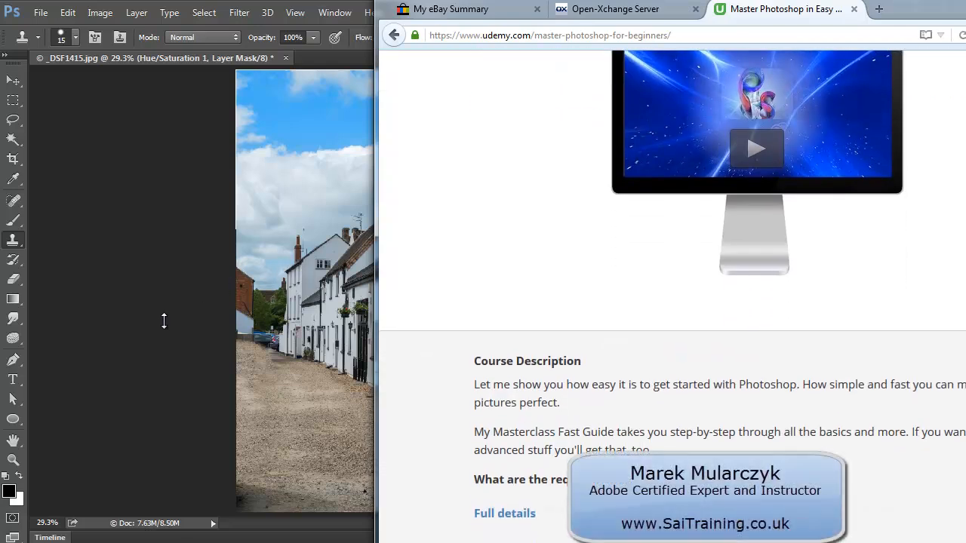
mouse_move(172, 291)
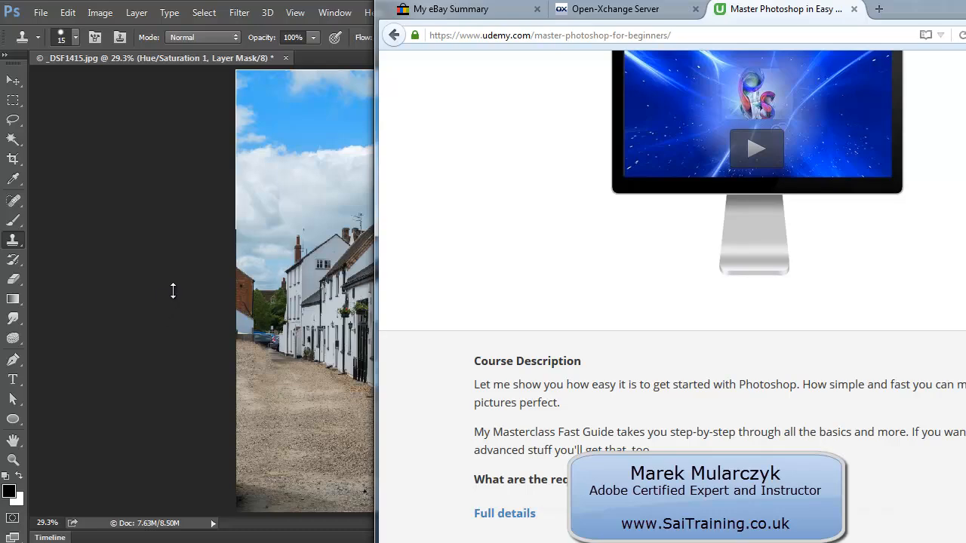
mouse_move(179, 270)
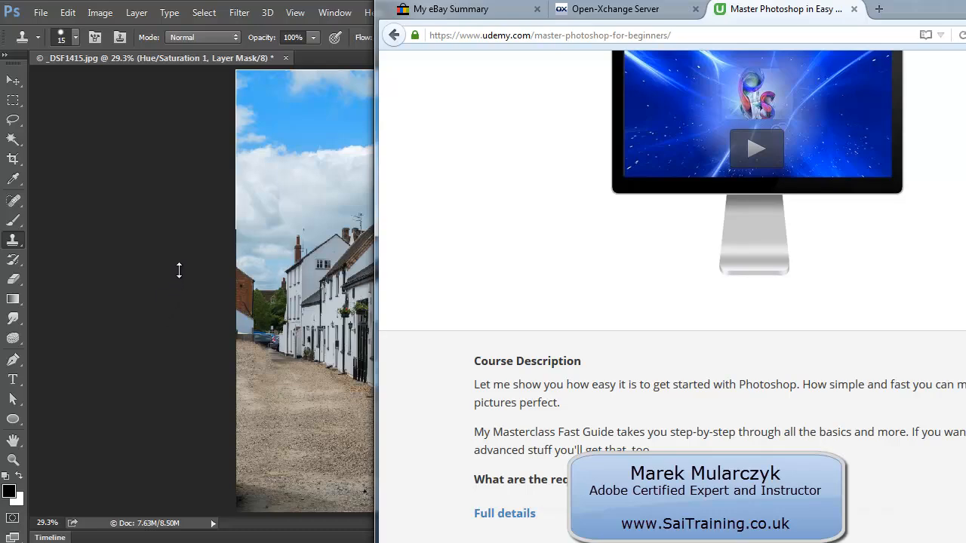